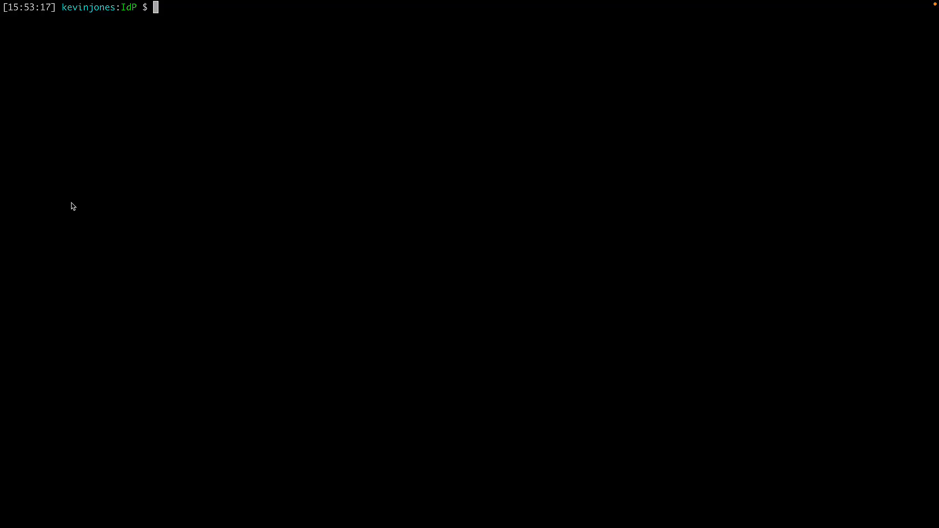
Install Duende.IdentityServer.Templates and generate the in-memory IdentityServer project with 'dotnet new isinmem'
text(dotnet new install Duende.IdentityServer.Templates)
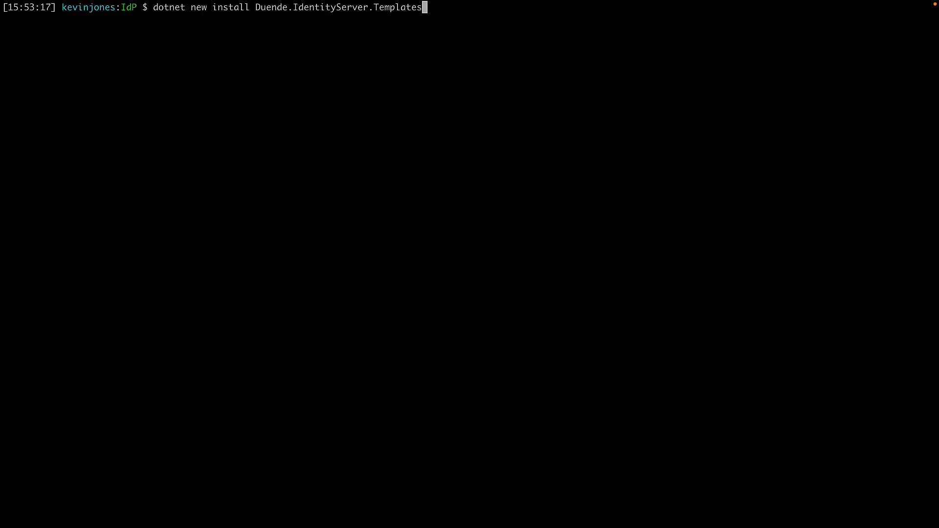
key(Return)
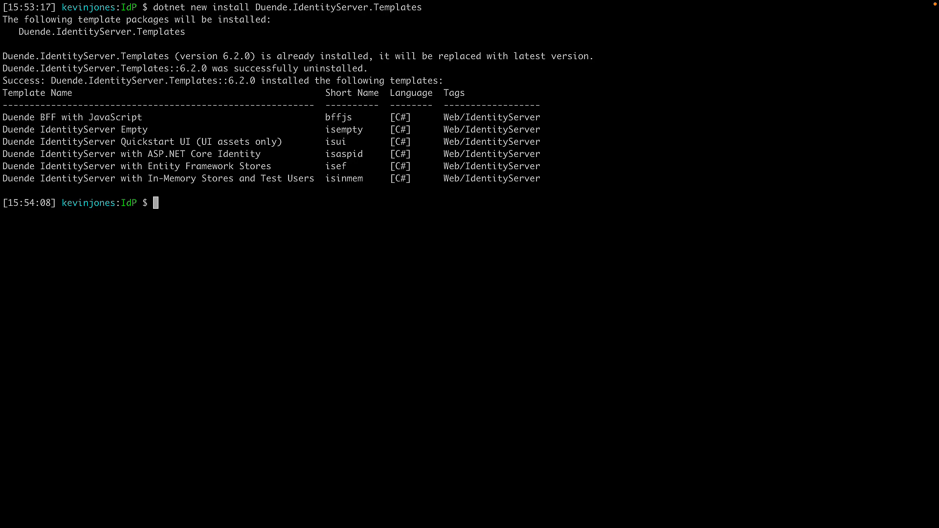
text(dotnet new isinmem)
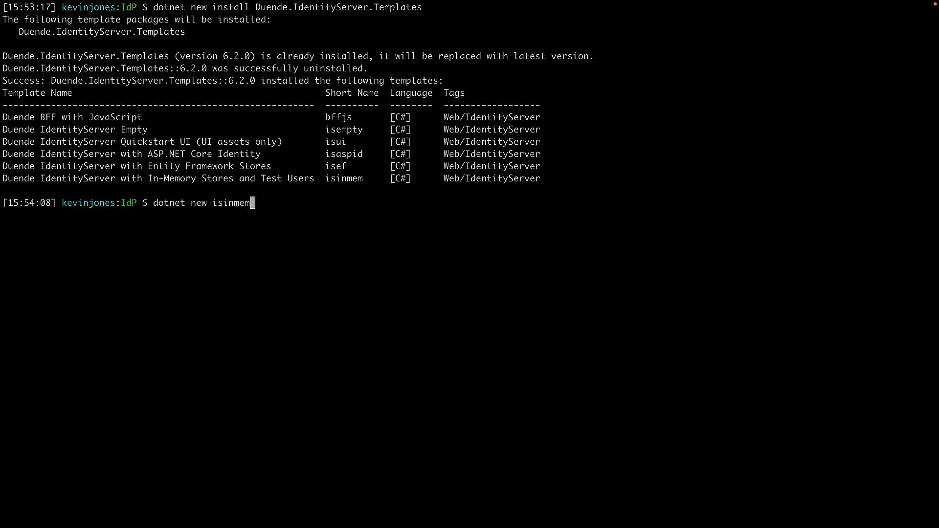
key(Return)
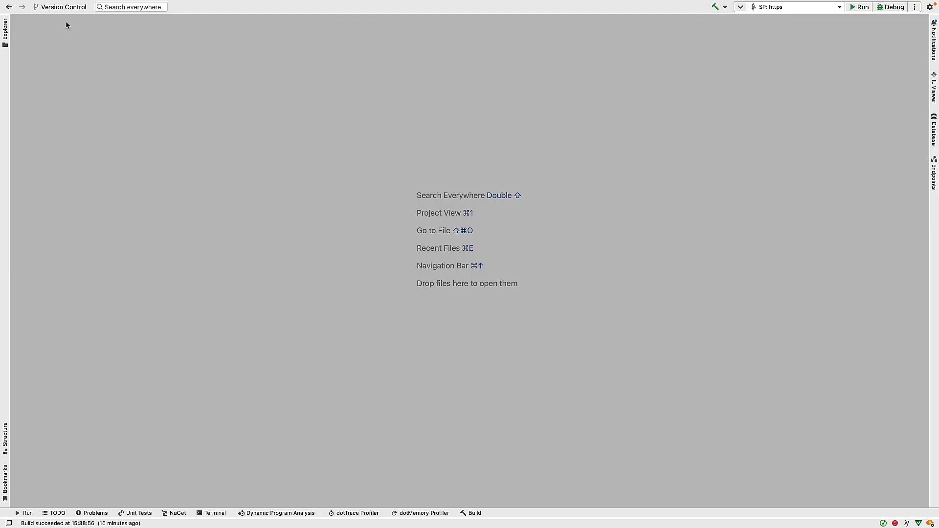
Add the existing IdP project to the SAML solution alongside SP via the Explorer context menu
click(6, 27)
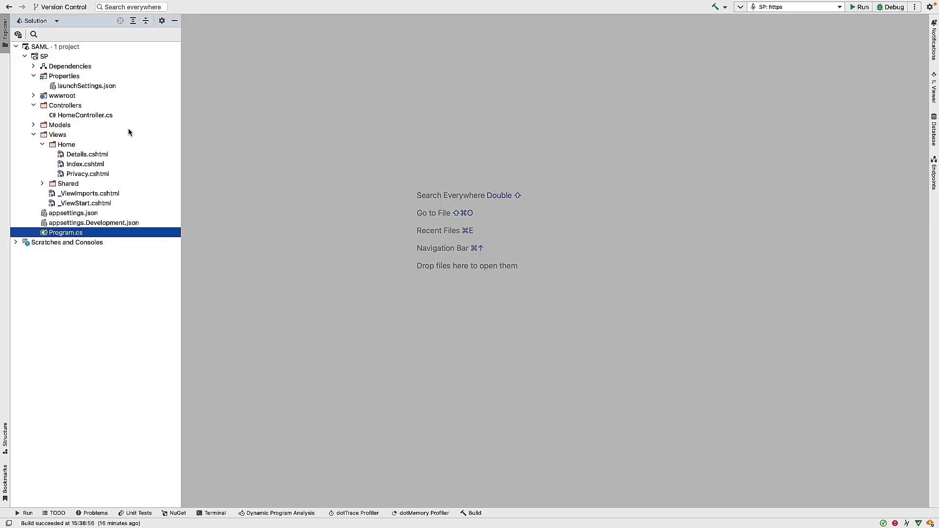
click(40, 47)
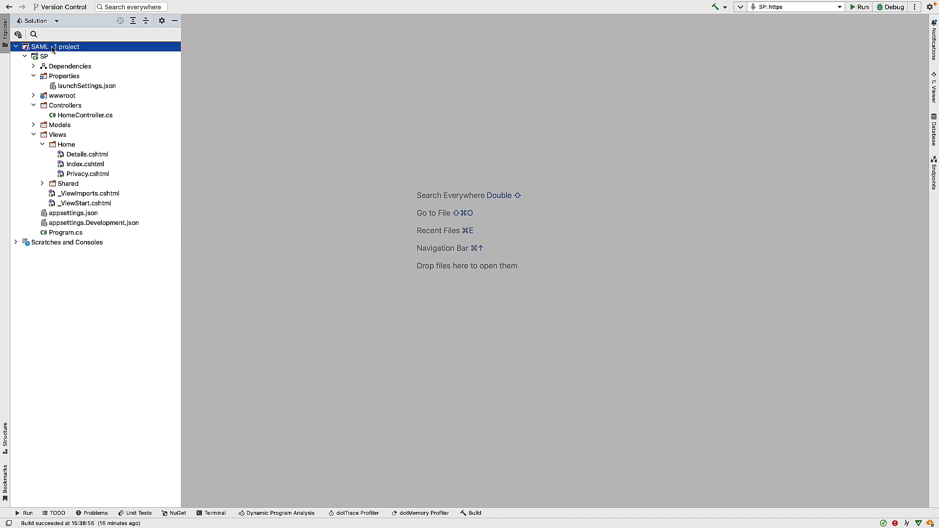
right_click(40, 47)
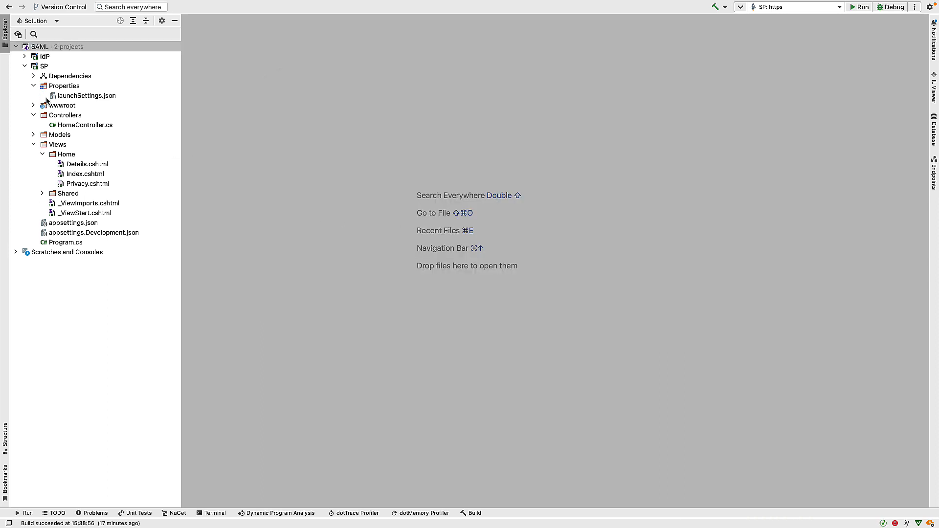
mouse_move(370, 78)
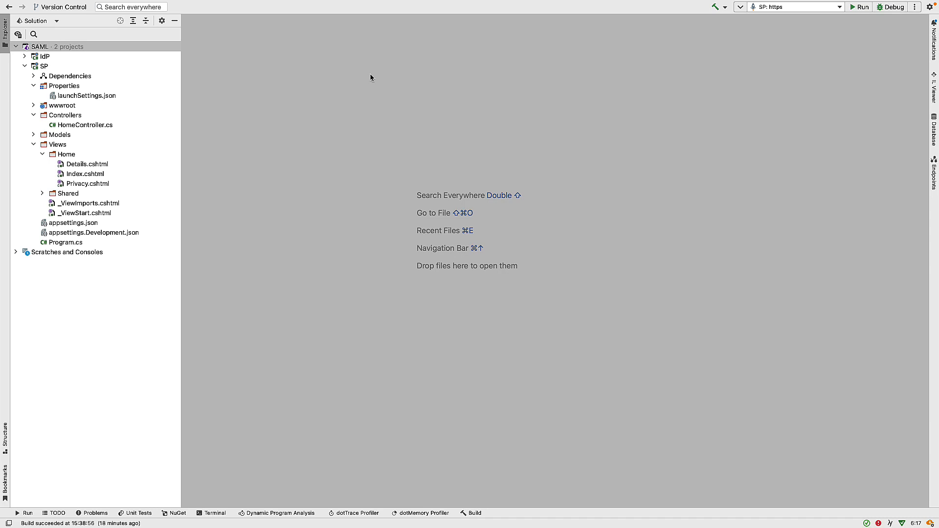
mouse_move(50, 69)
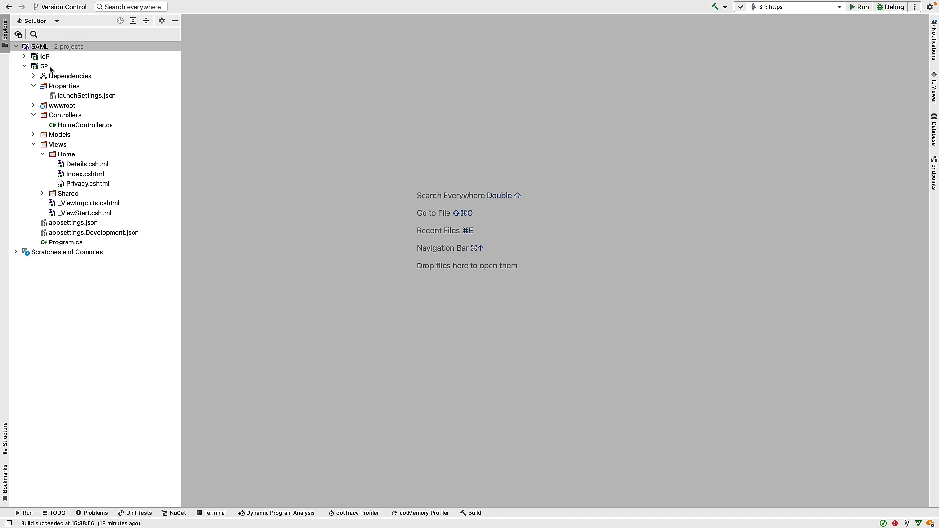
Upgrade IdP's NuGet packages to Duende.IdentityServer 6.2.3 and install Rsk.Saml.DuendeIdentityServer
click(43, 66)
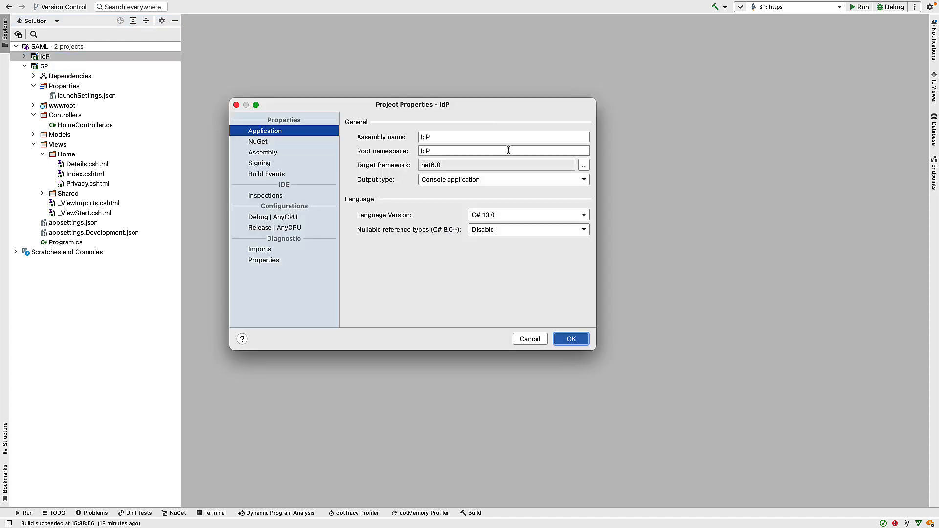
mouse_move(586, 172)
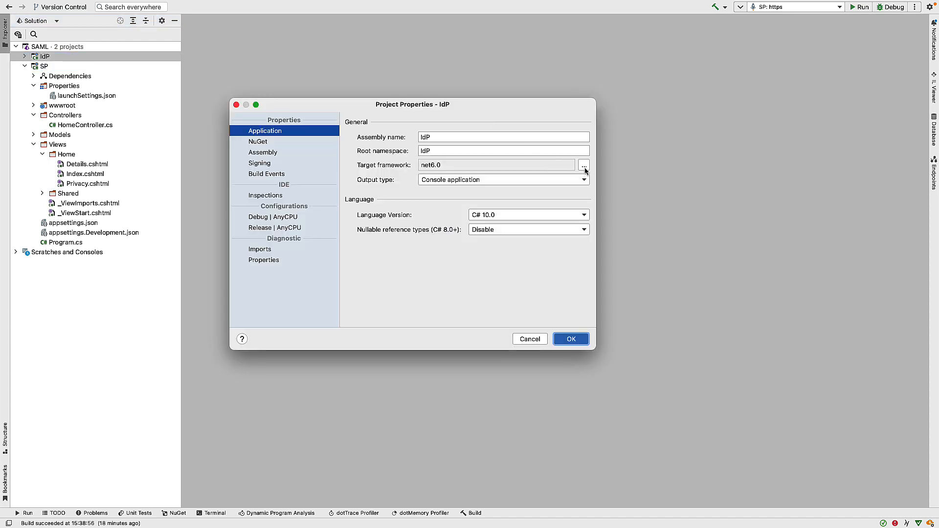
click(583, 164)
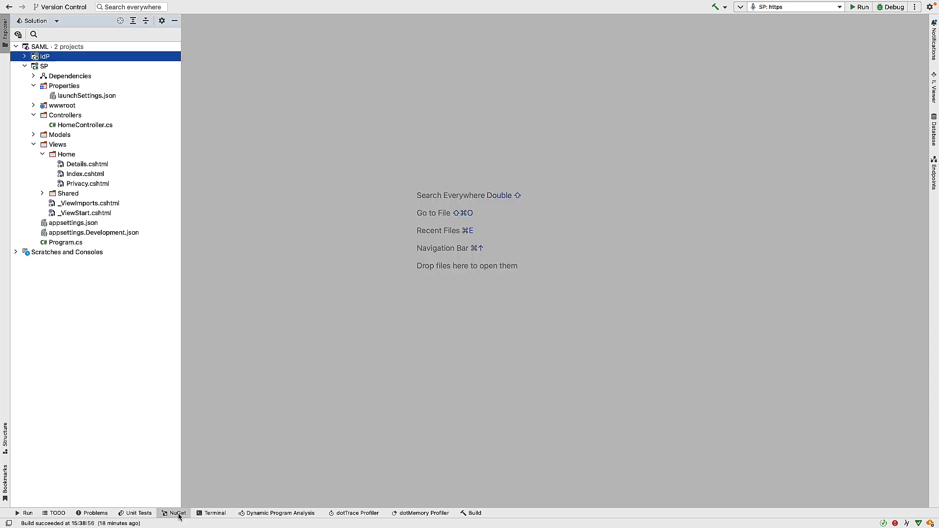
click(177, 512)
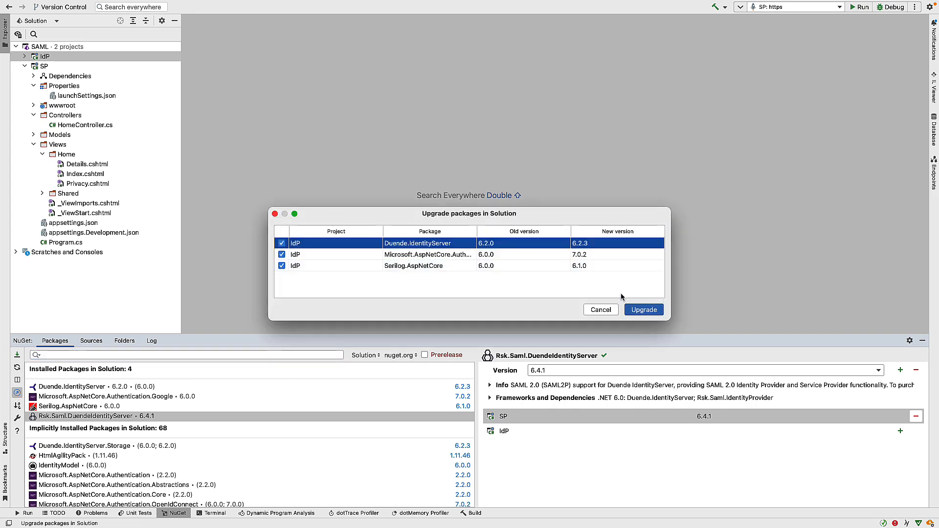
click(644, 310)
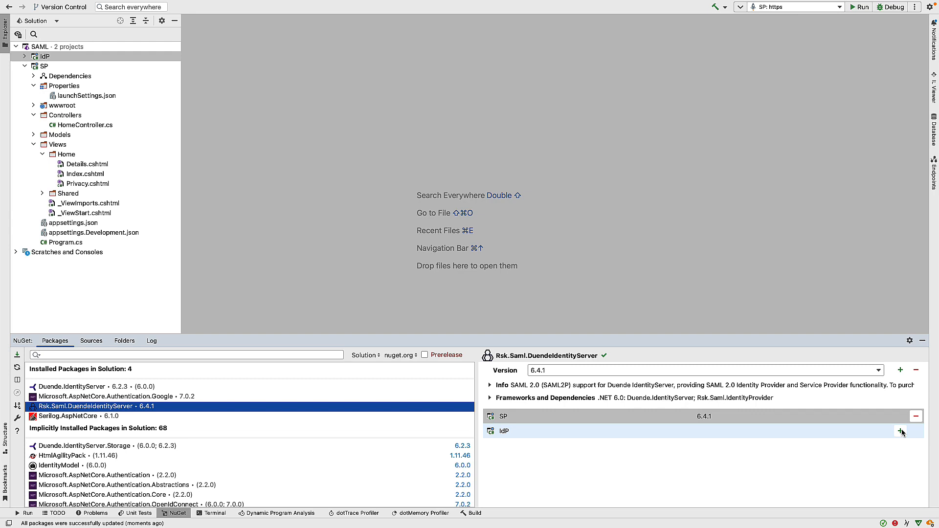
click(174, 20)
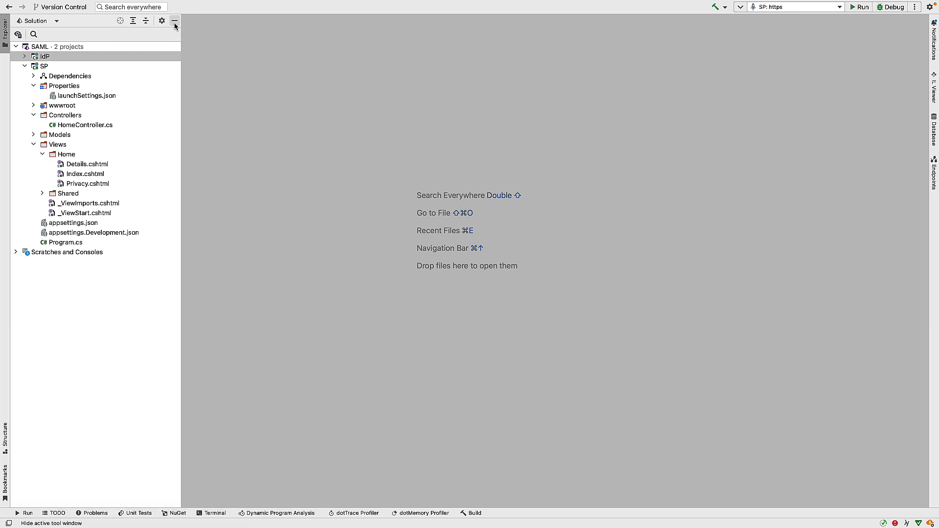
In HostingExtensions.cs, chain .AddSamlPlugin after AddTestUsers with options.Licensee = "DEMO"
click(45, 56)
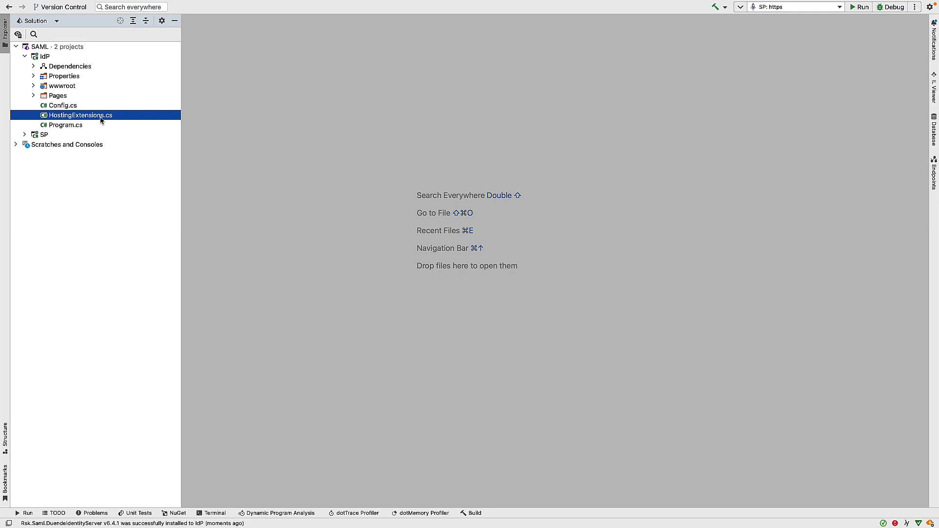
double_click(80, 115)
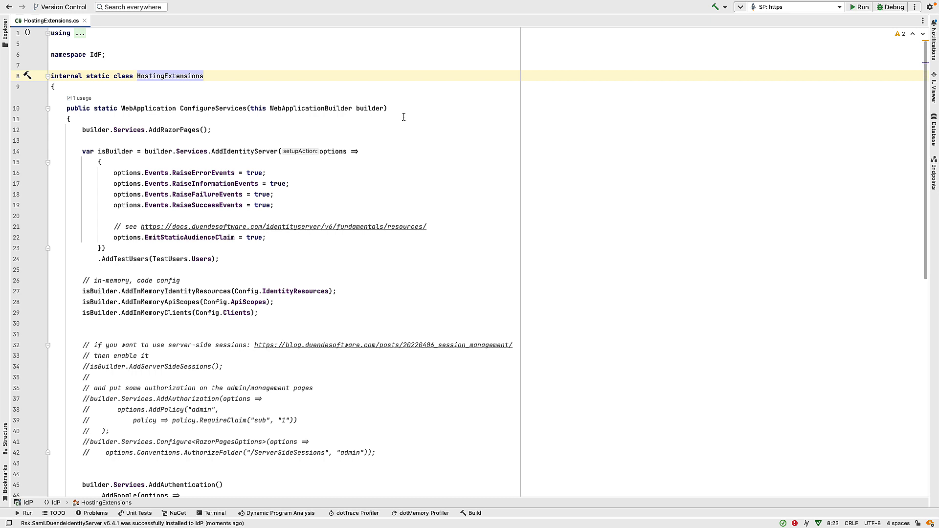
mouse_move(370, 154)
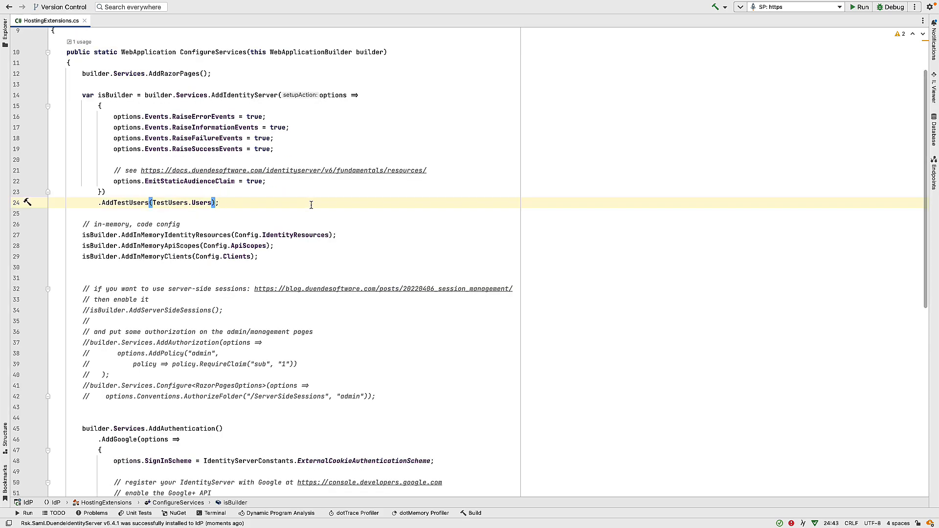
key(Enter)
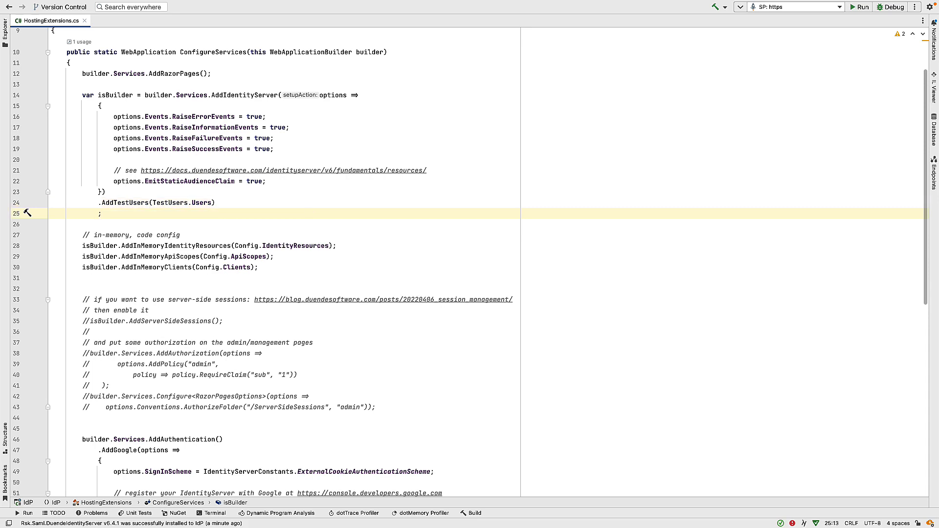
text(.AddSamlPlugin(options => {)
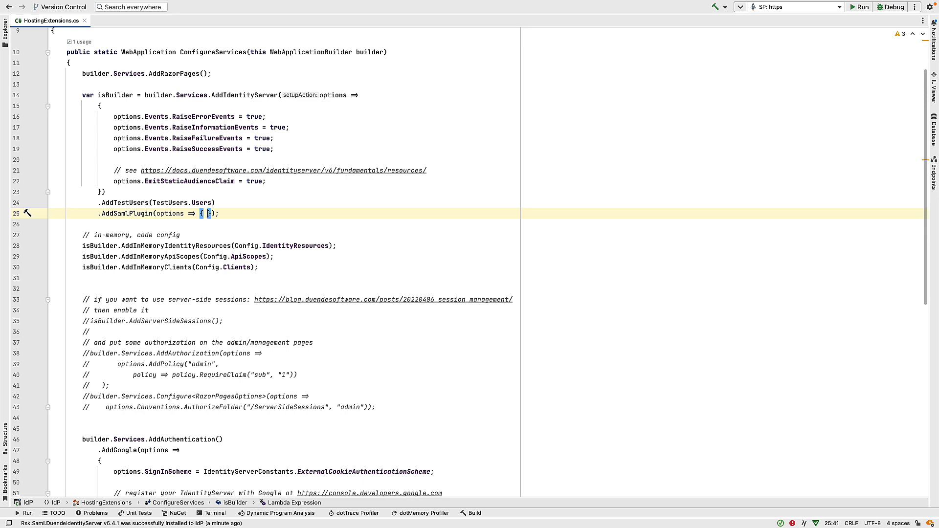
text(options.Licensee)
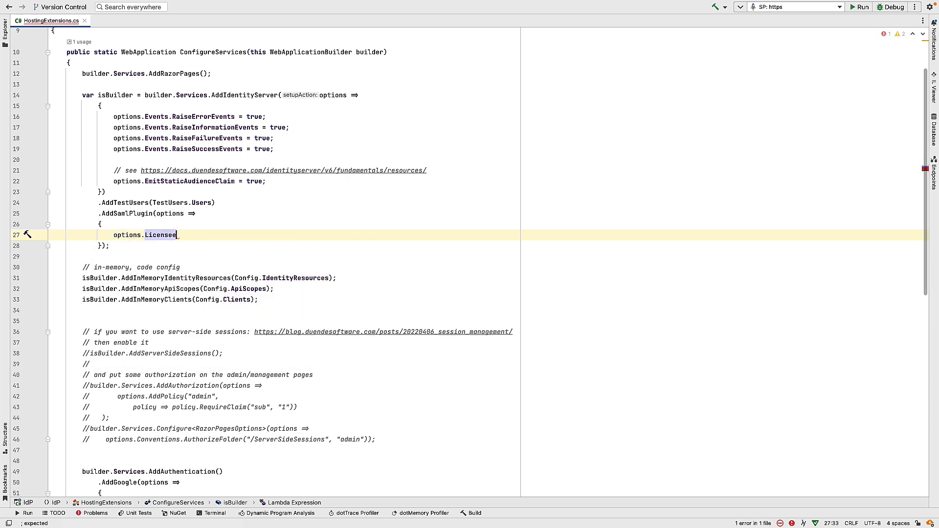
text(= "DEMO";)
text(options)
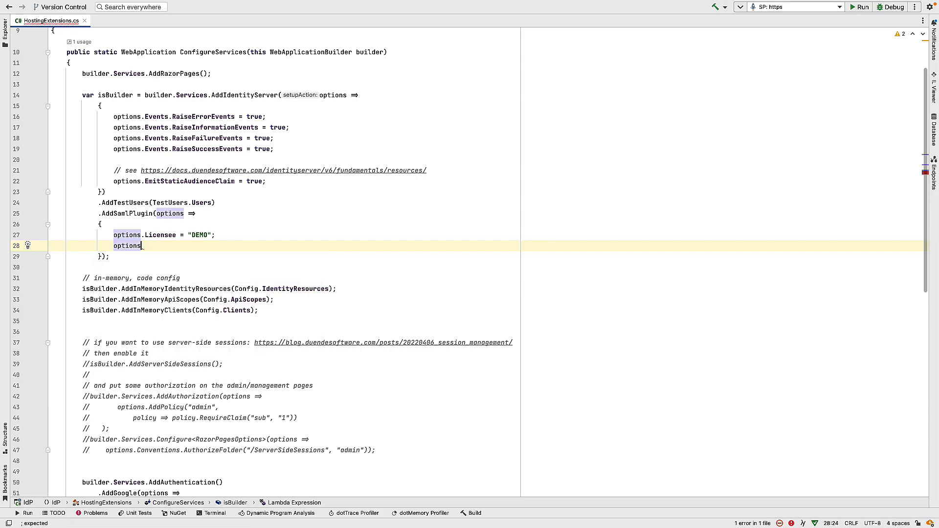
In Edge, navigate from identityserver.com's Products menu to the SAML2P free-trial page
click(431, 12)
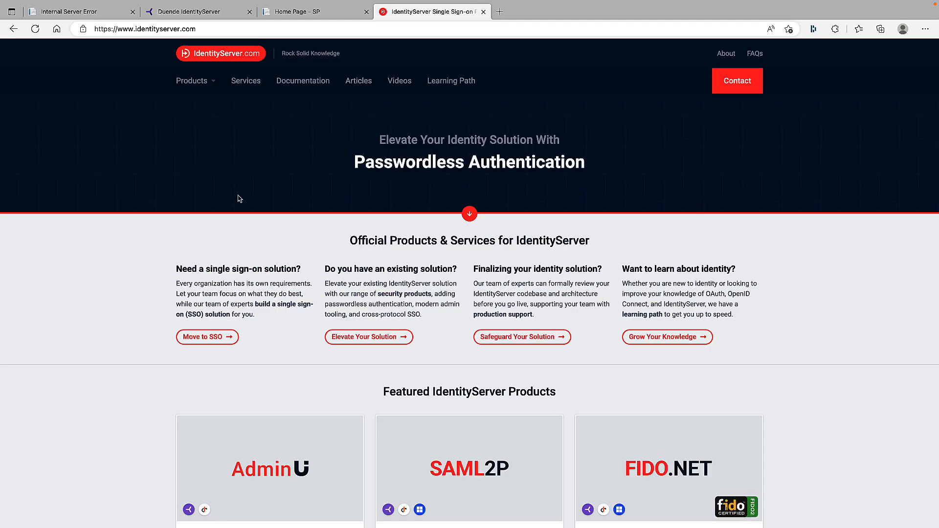
mouse_move(252, 141)
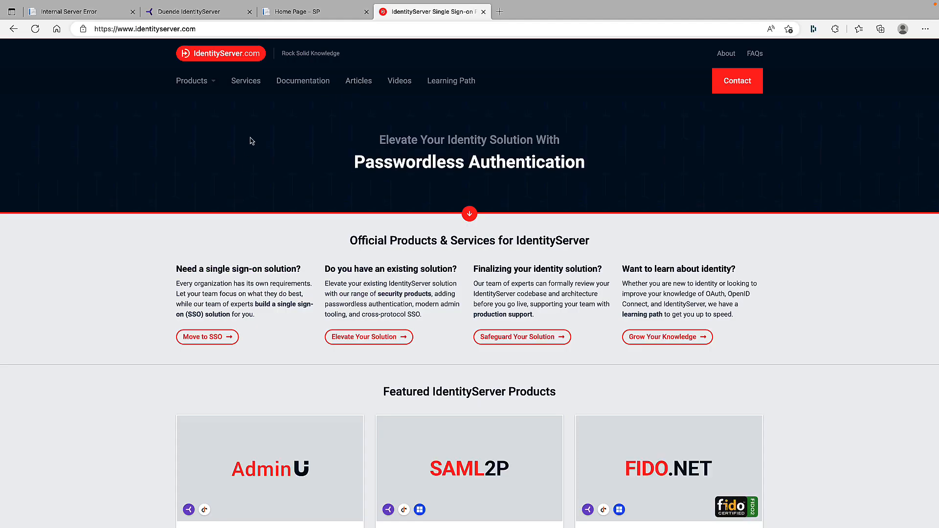
mouse_move(220, 109)
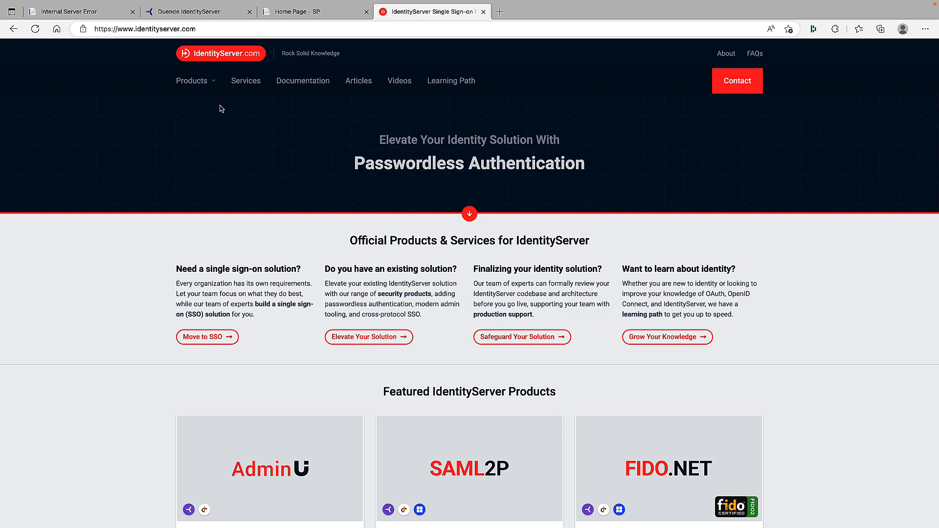
click(297, 132)
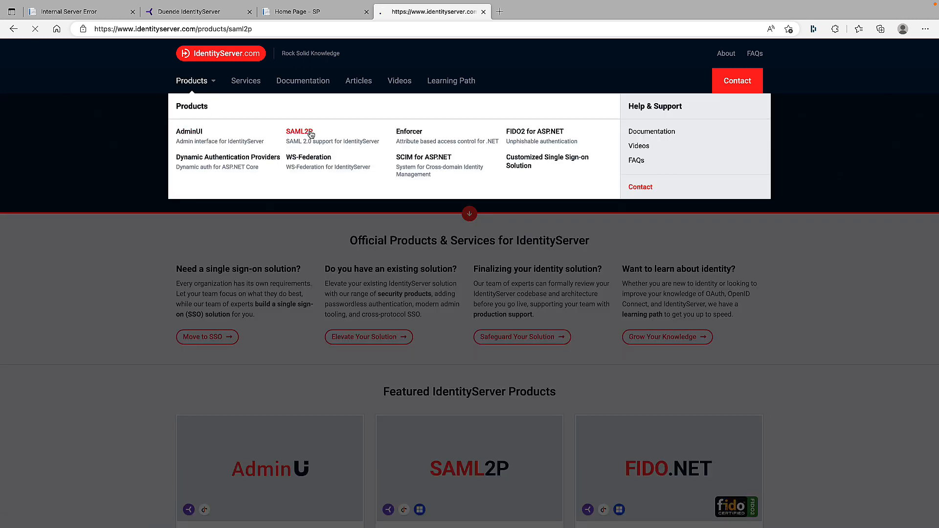
click(297, 131)
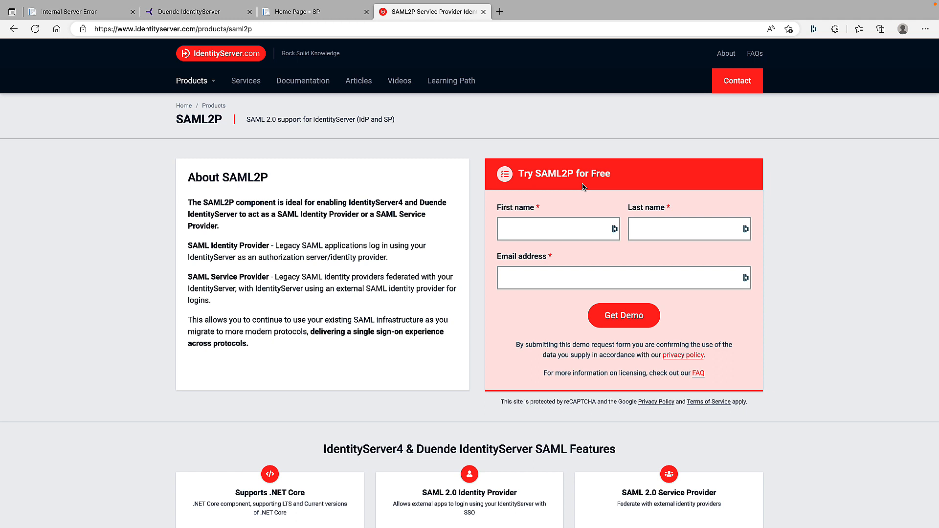
mouse_move(545, 128)
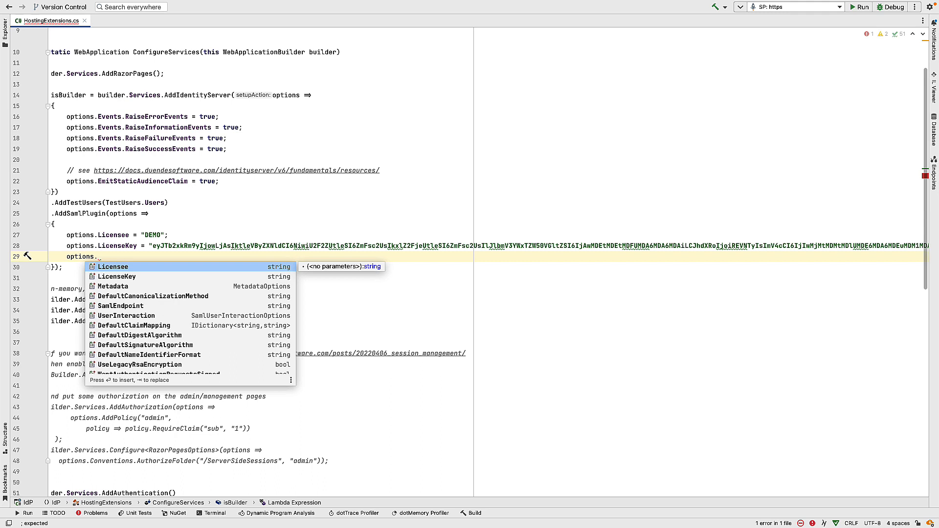
Add LicenseKey and WantAuthenticationRequestsSigned = false to the AddSamlPlugin options
text(W)
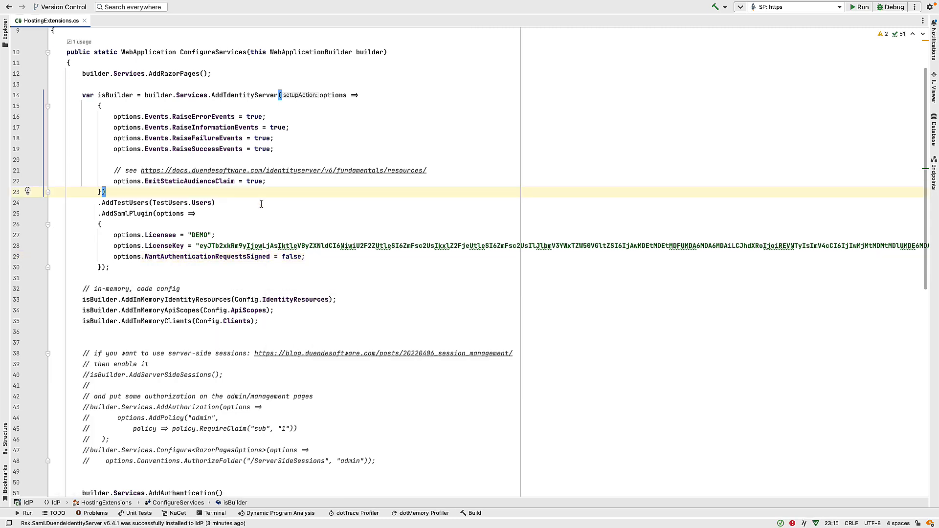
mouse_move(247, 202)
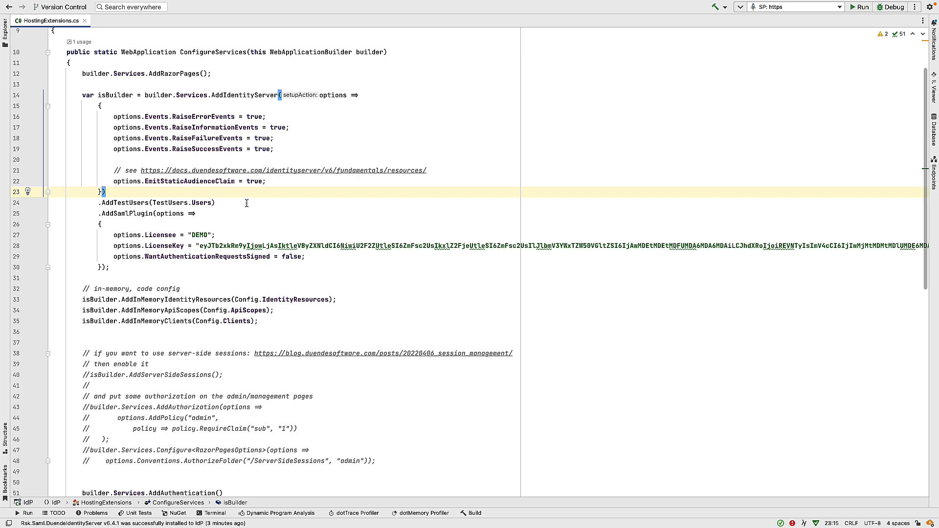
mouse_move(240, 198)
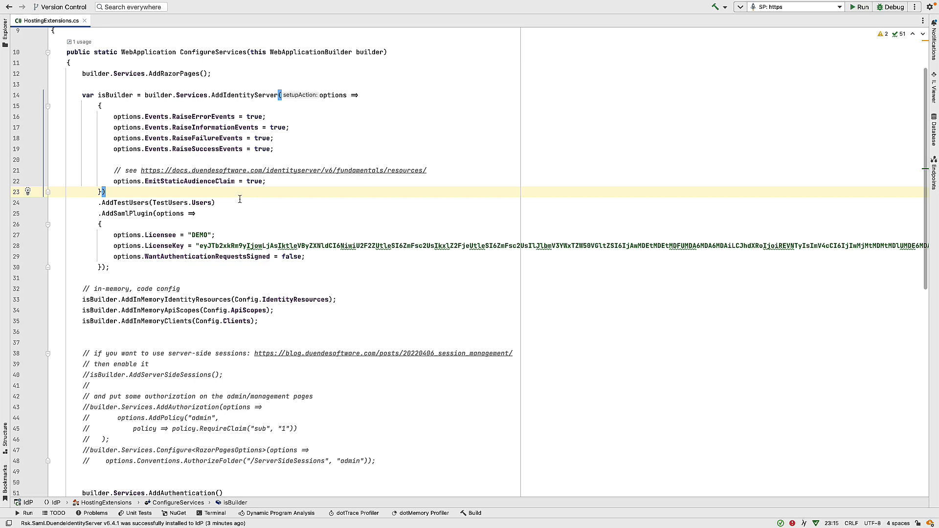
mouse_move(261, 204)
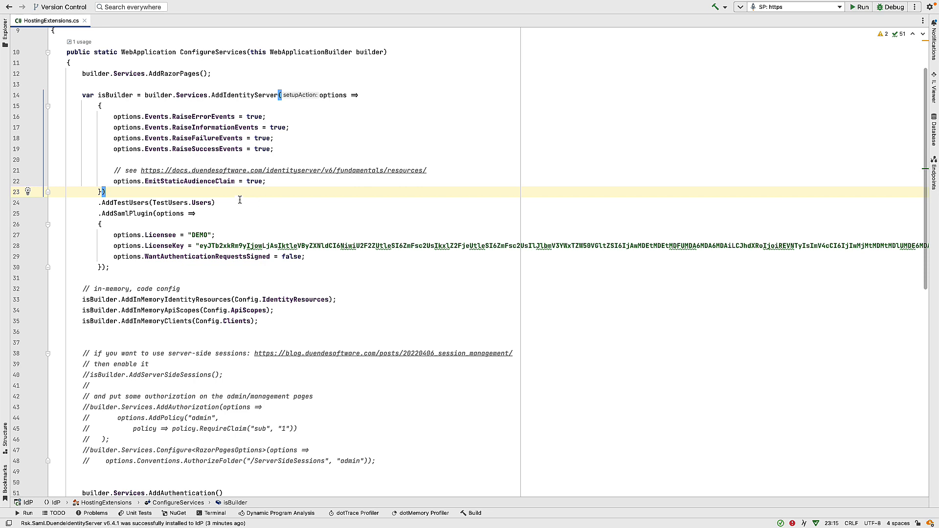
mouse_move(259, 204)
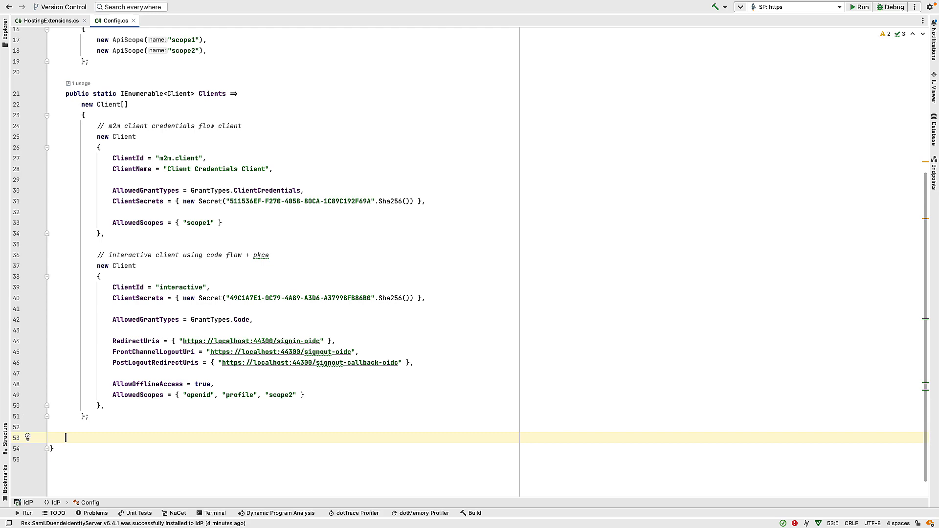
In Config.cs, declare public static IEnumerable<ServiceProvider> ServiceProviders as a new array with one ServiceProvider
text(public st)
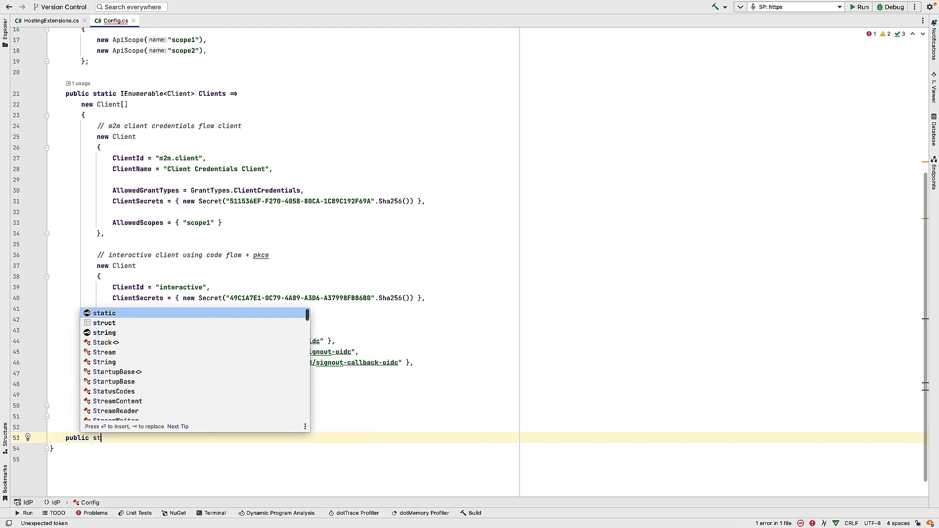
text(atic IEnumerable<>)
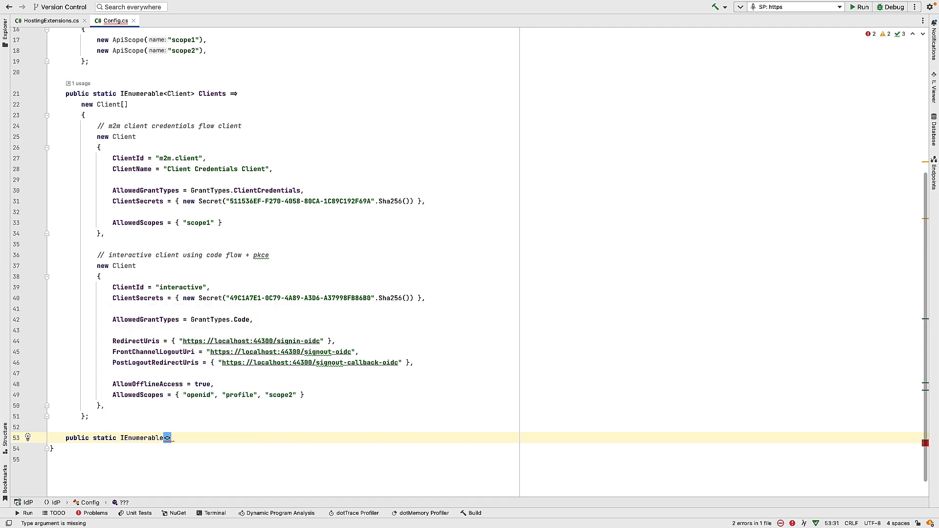
text(Serviceprt)
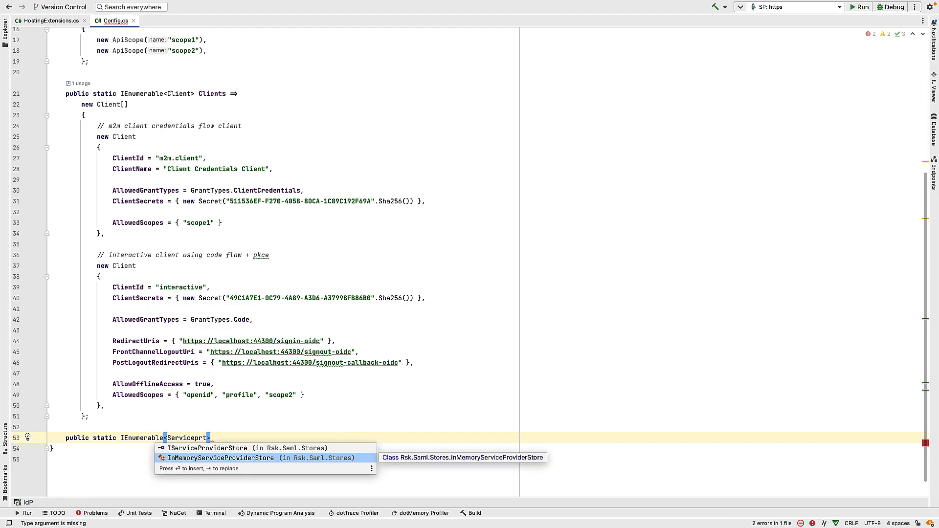
text(ServiceProvider)
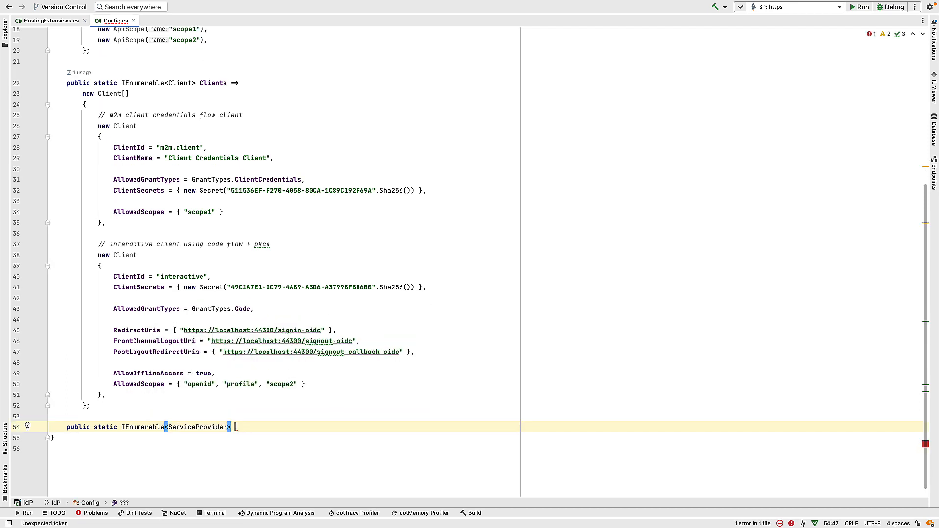
text(ServiceProviders)
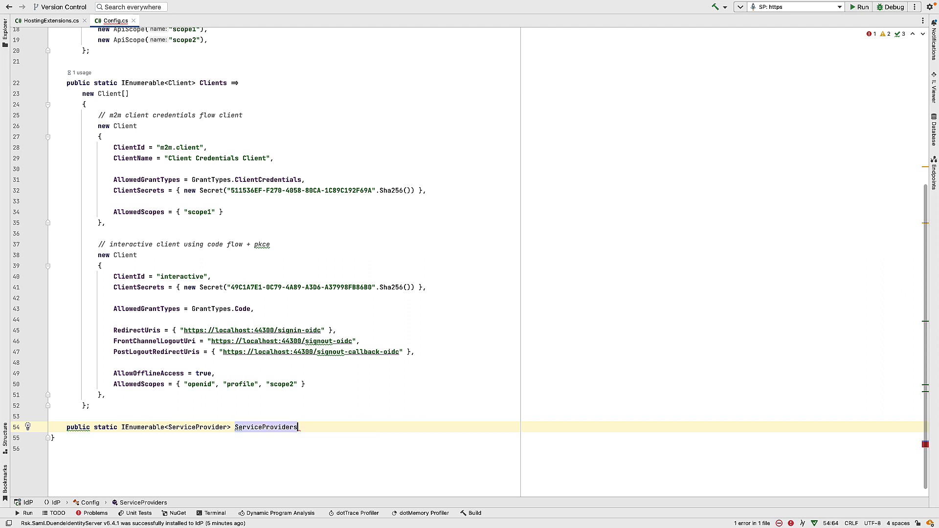
text(= new[])
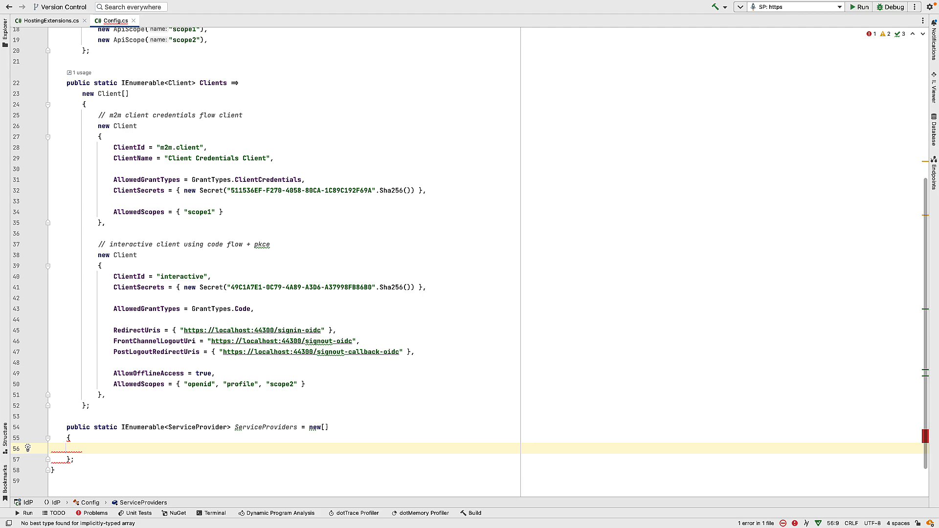
text(new)
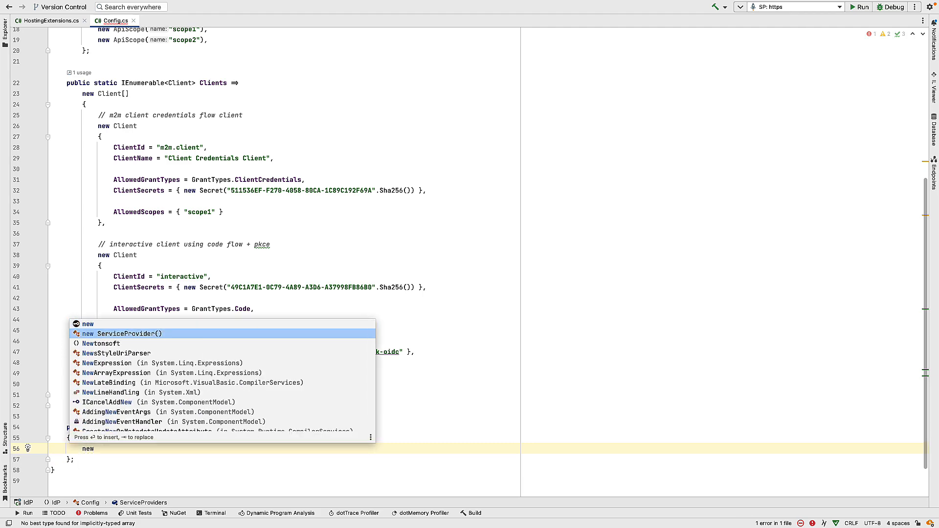
click(123, 334)
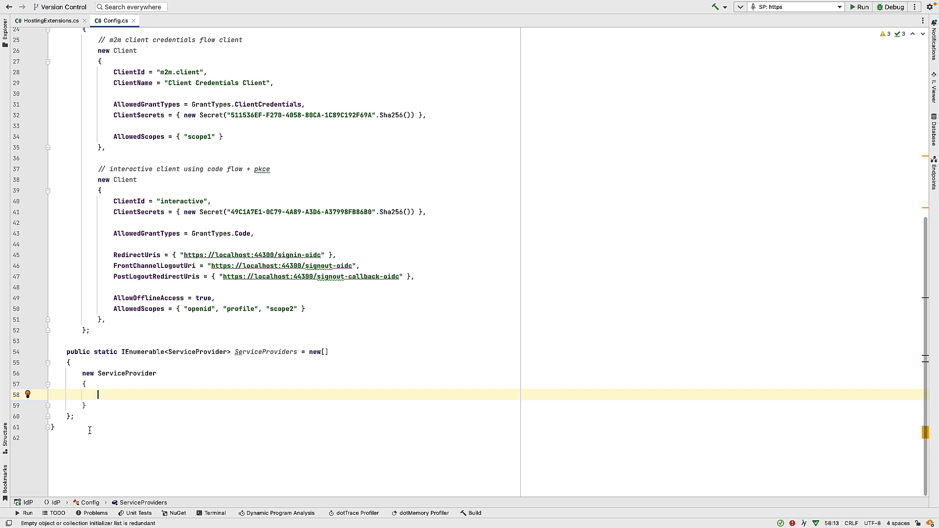
text(EntityId =)
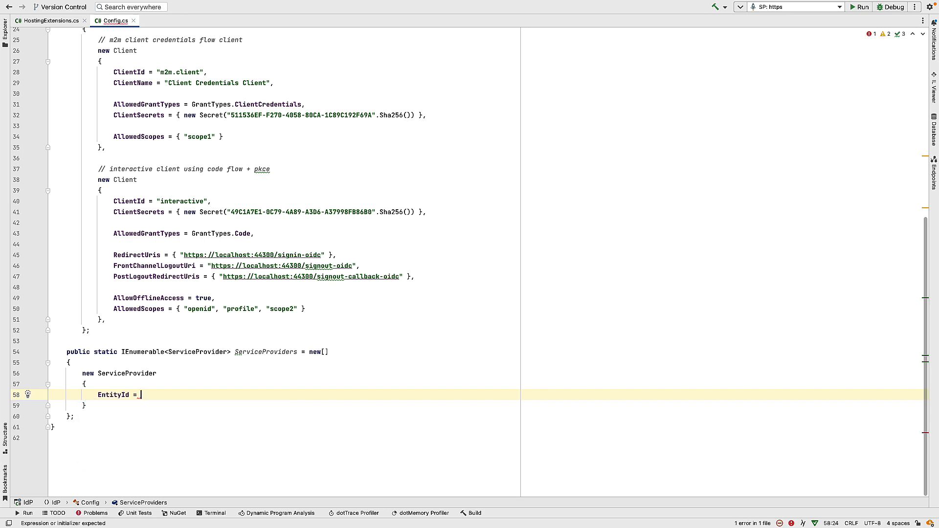
text("")
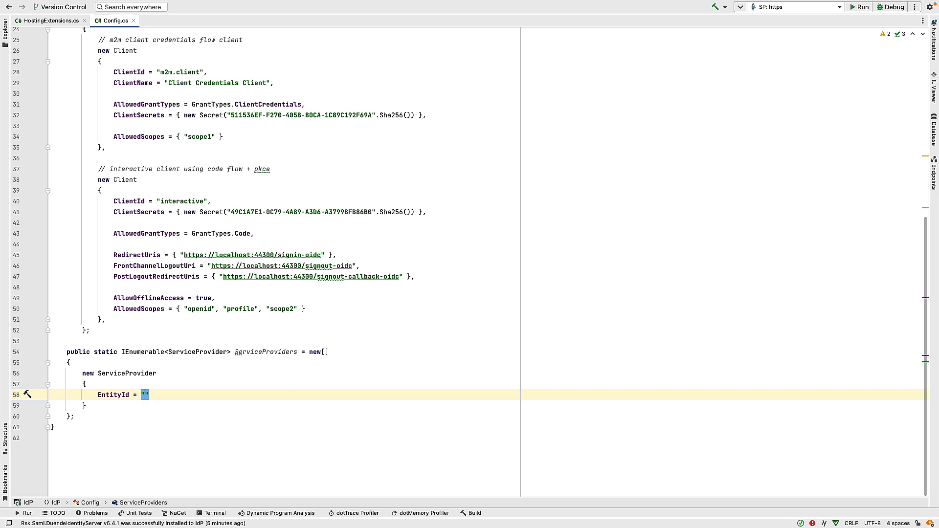
text(RSKSaml)
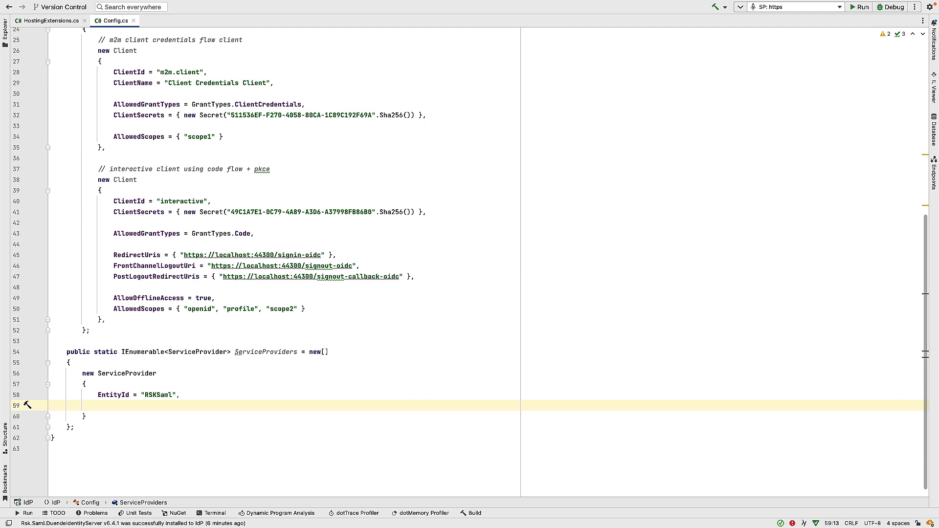
text(Ass)
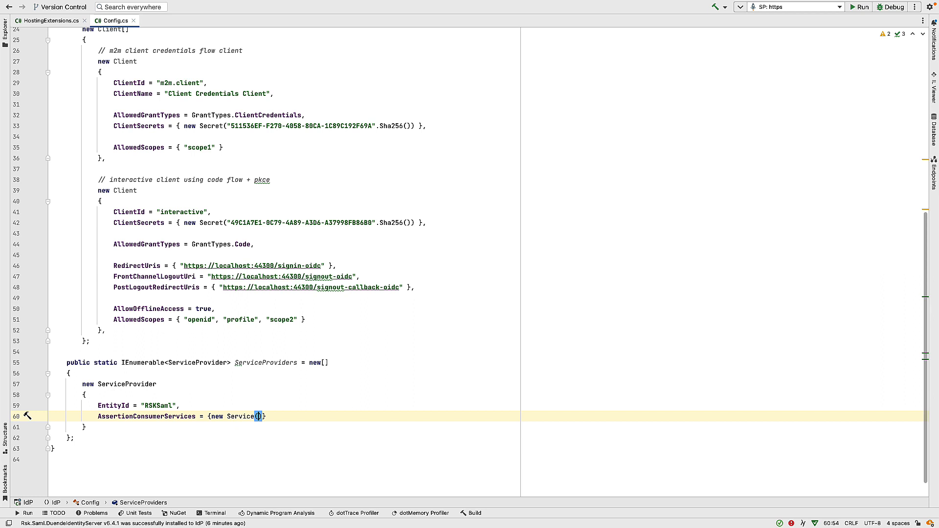
text(Sam)
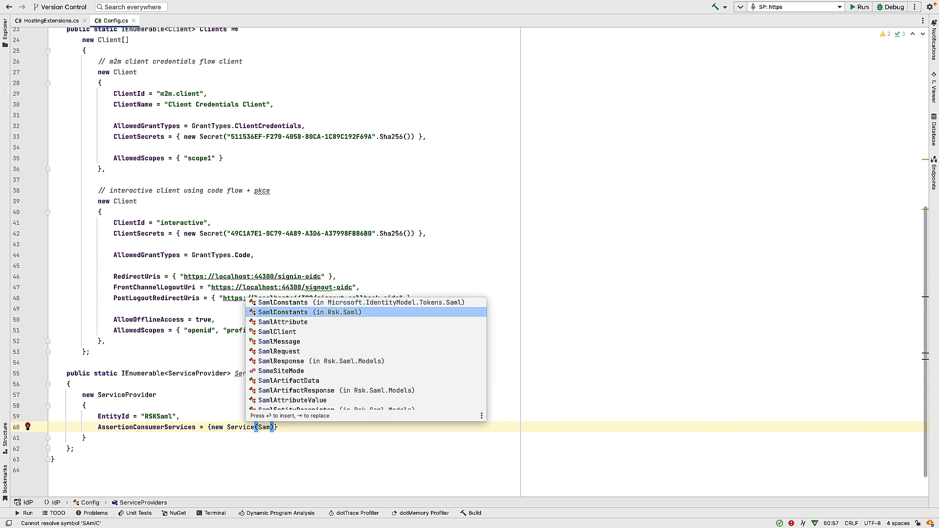
mouse_move(283, 312)
text(Constants.BindingTypes.HttpPost)
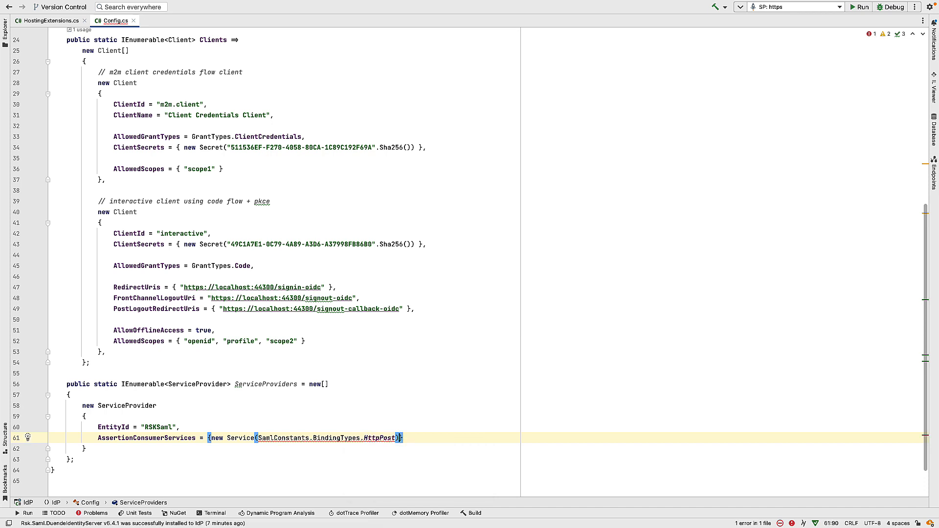
text(, ")
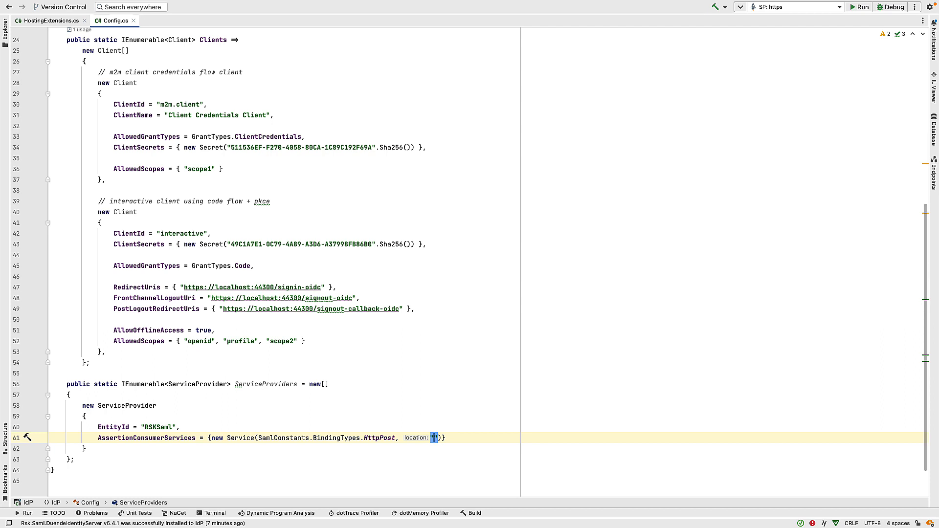
text(https:)
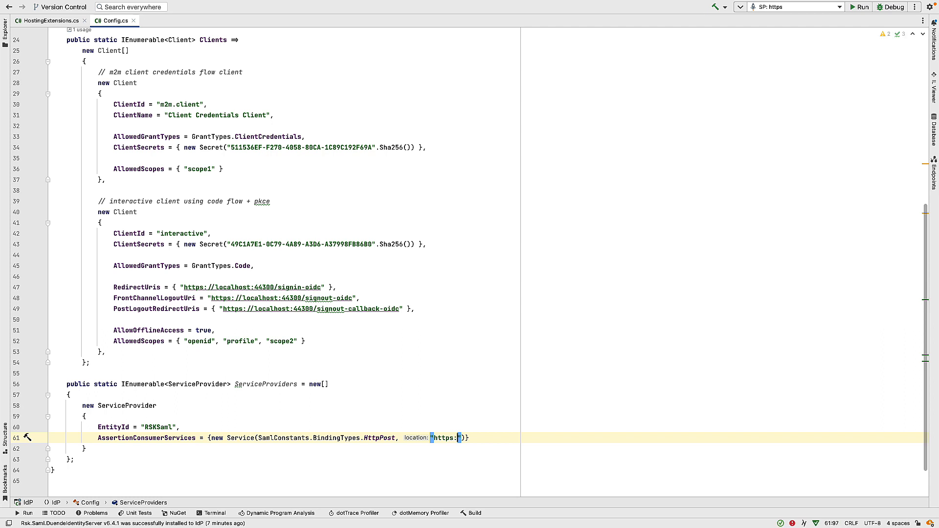
text(//localhost)
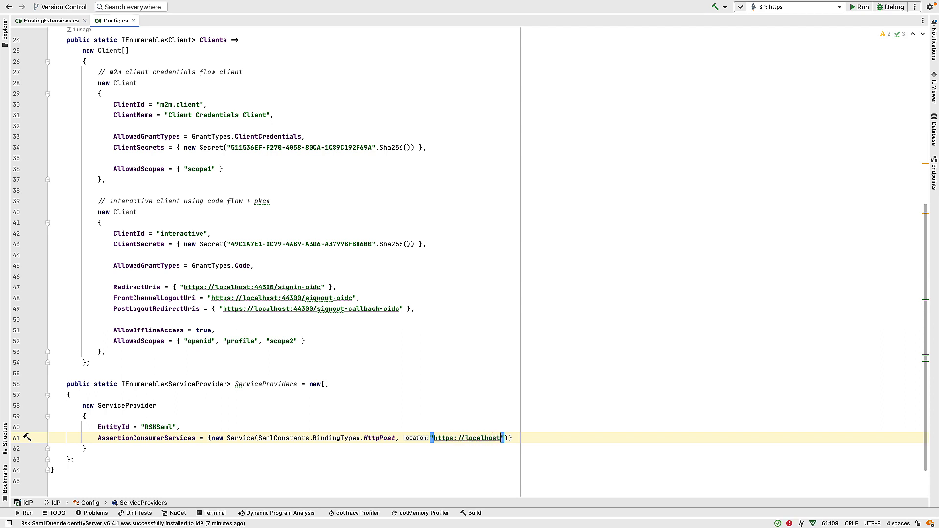
text(5002)
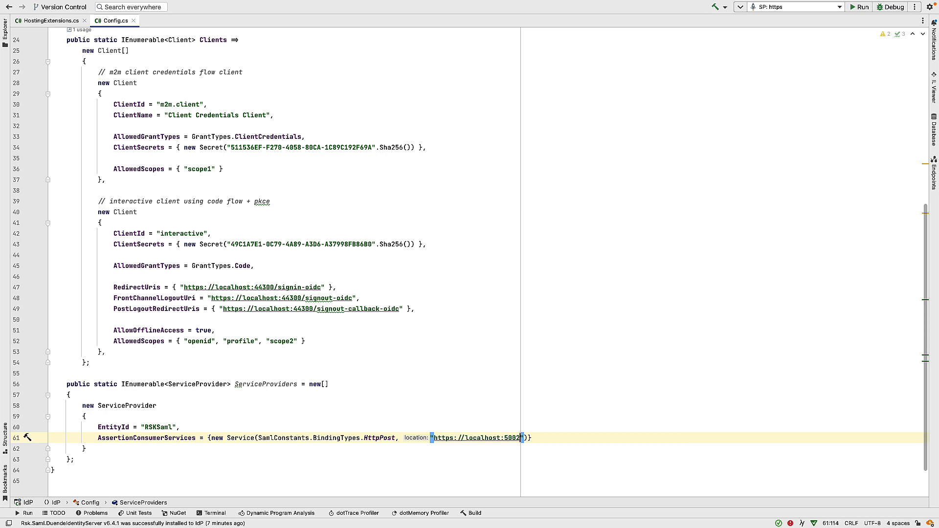
text(signin-saml)
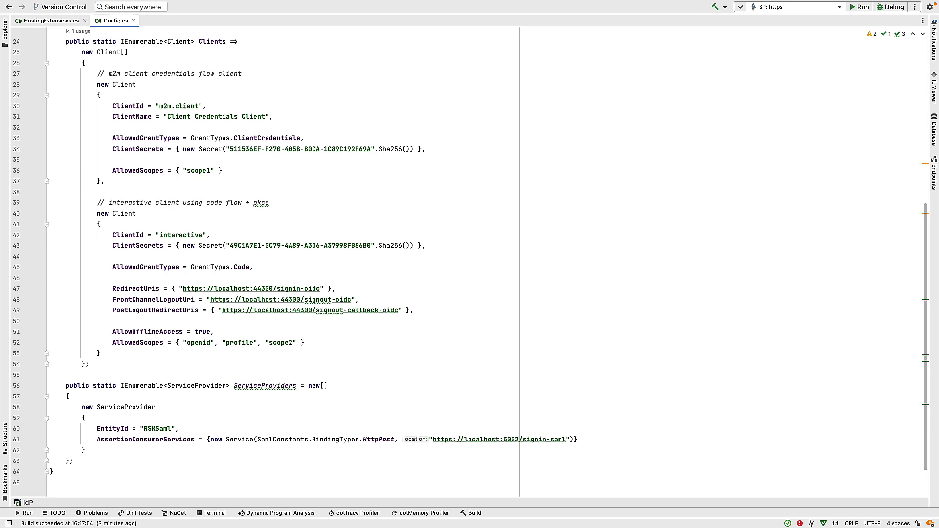
Chain .AddInMemoryServiceProviders(Config.ServiceProviders) after AddSamlPlugin in HostingExtensions.cs, returning to Config.cs
click(47, 20)
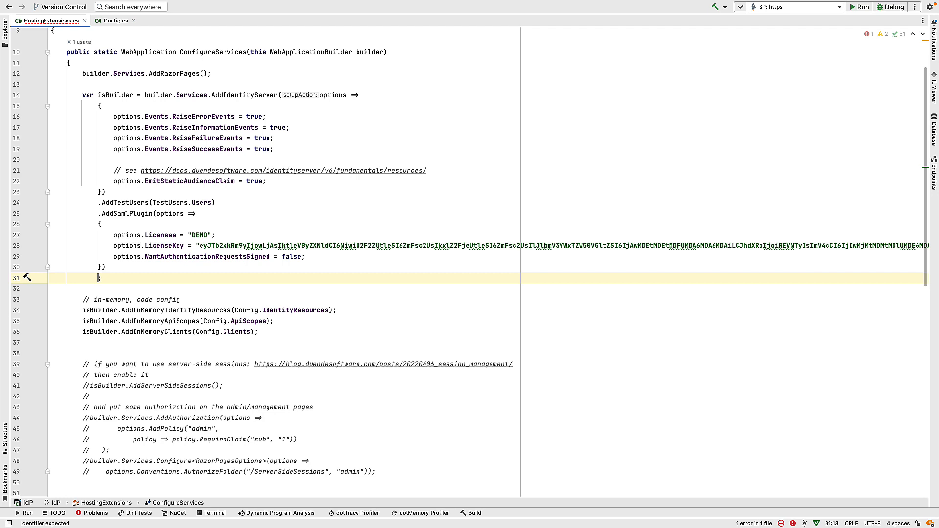
text(.Add)
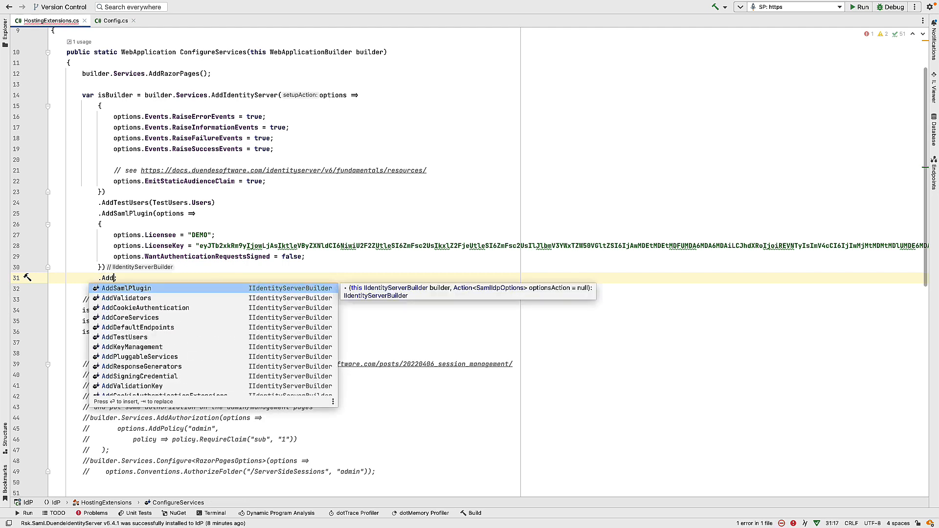
text(InMemoryServiceProviders)
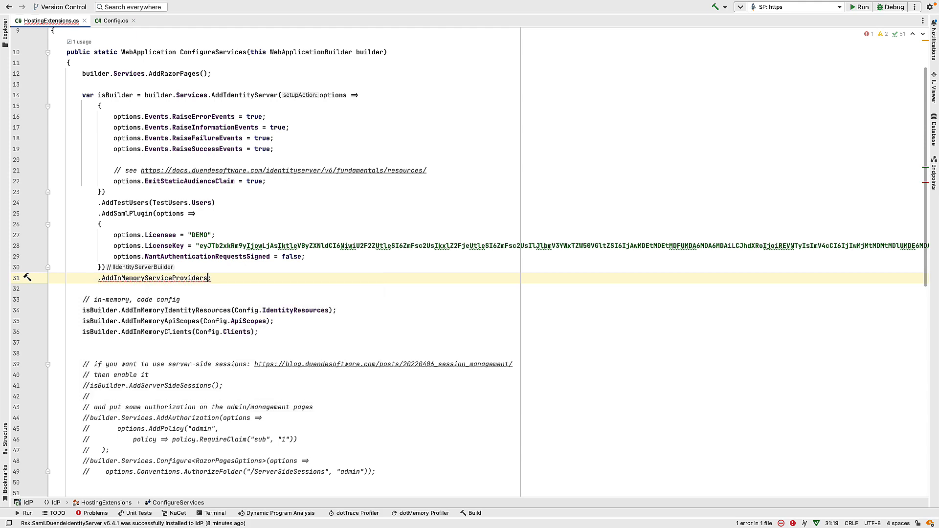
text((Config.ServiceProviders)
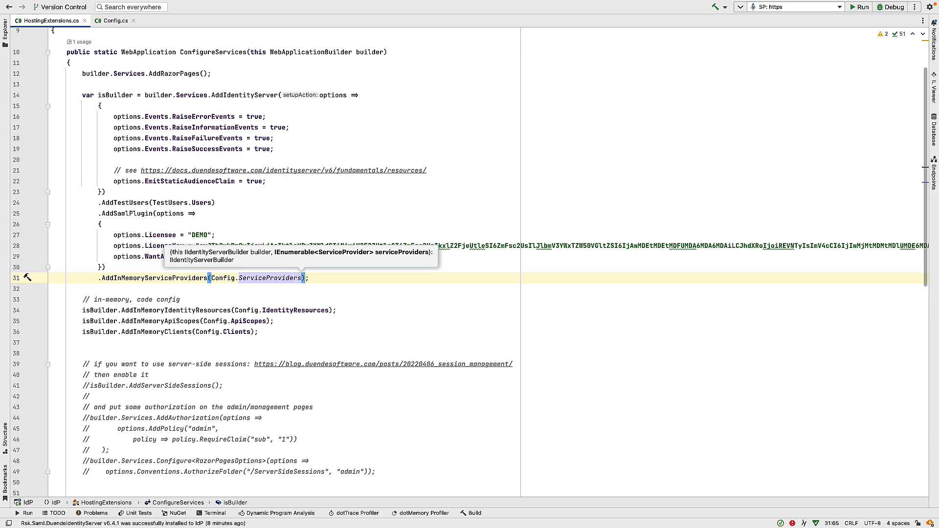
click(113, 21)
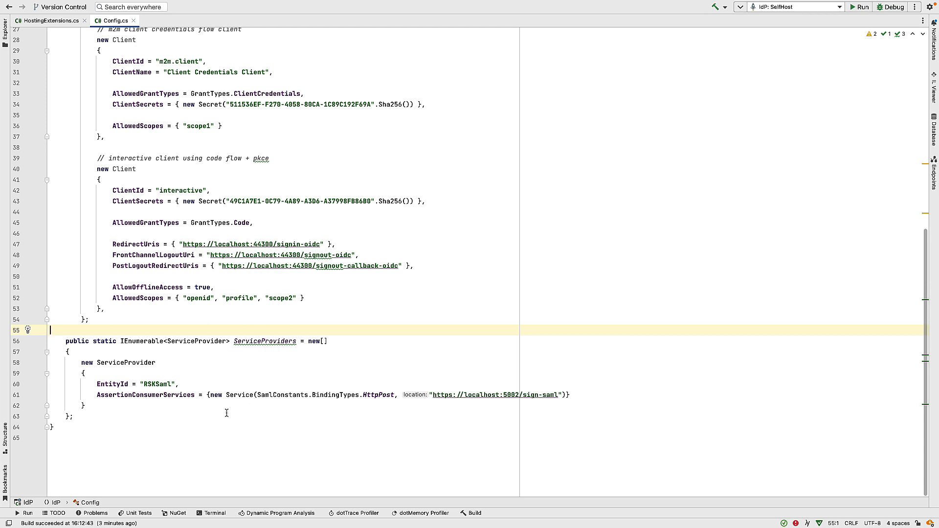
Add a new Client with ClientId "RSKSaml" and ClientName "RSK SAML Example" after the interactive client
click(127, 308)
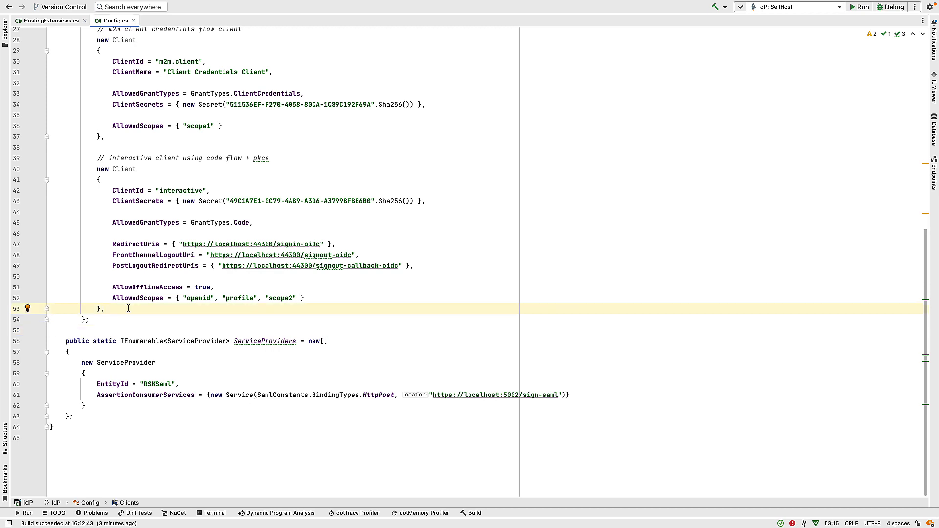
text(new Client)
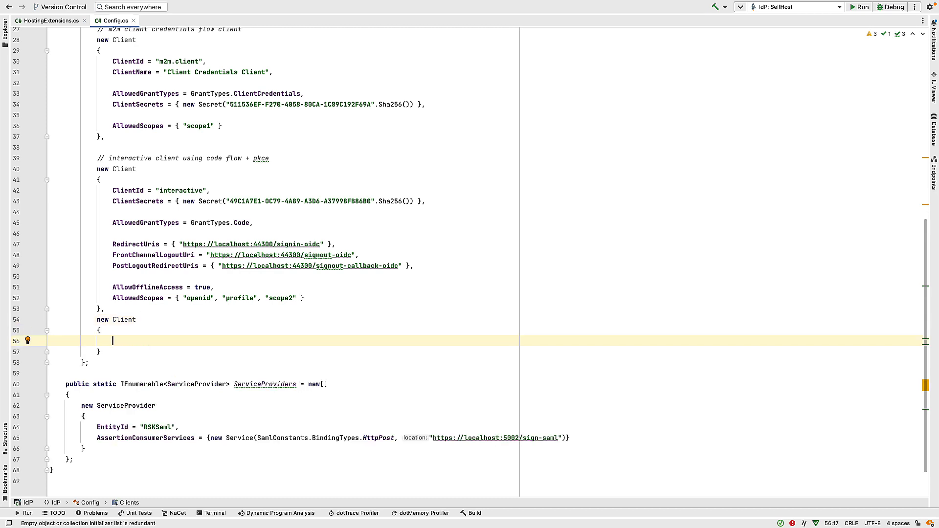
text(ClientId =)
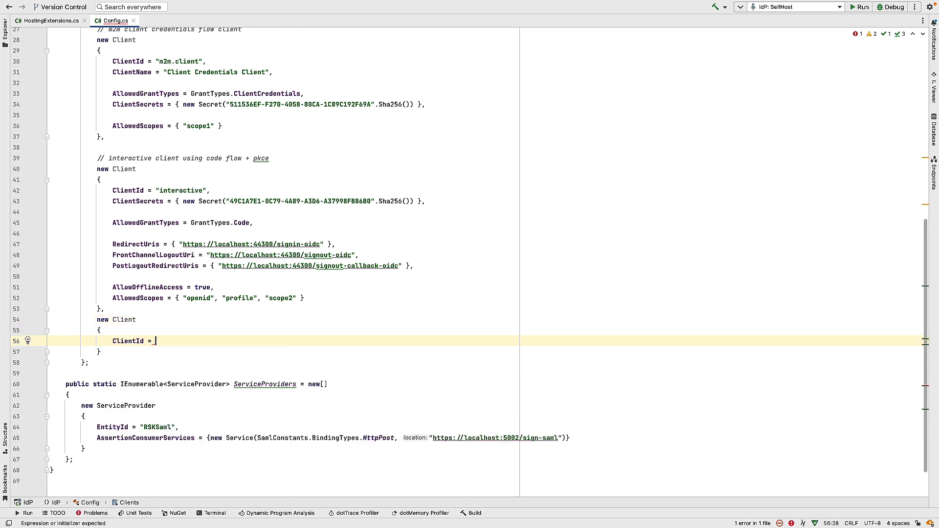
text("RSKSaml",)
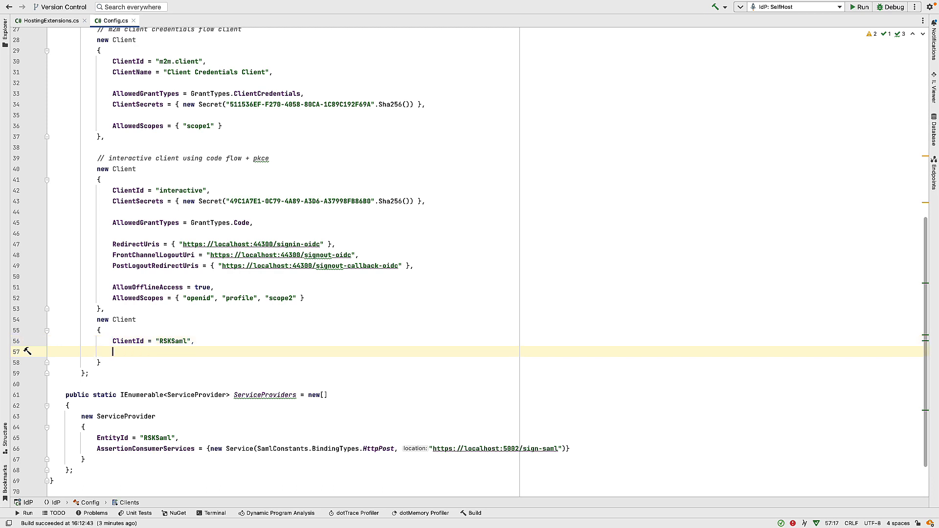
text(ClientName = "")
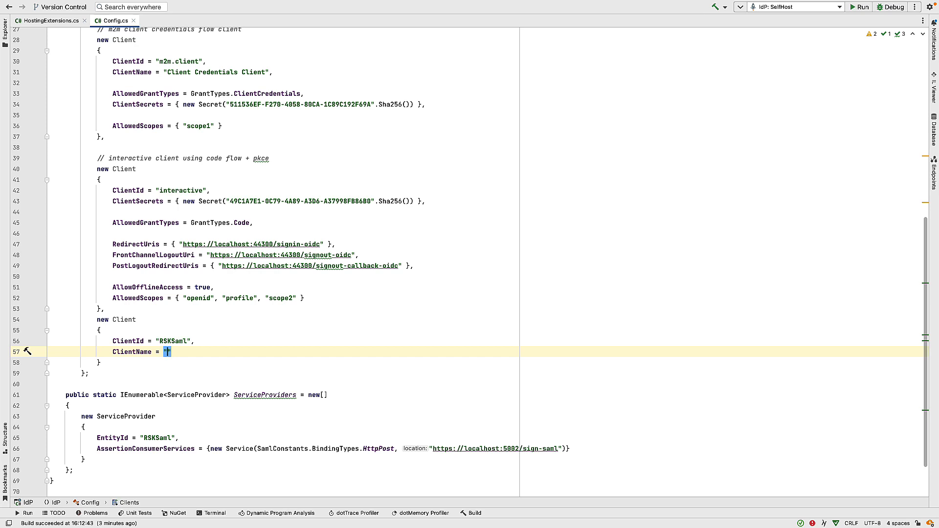
text(RSK SAML)
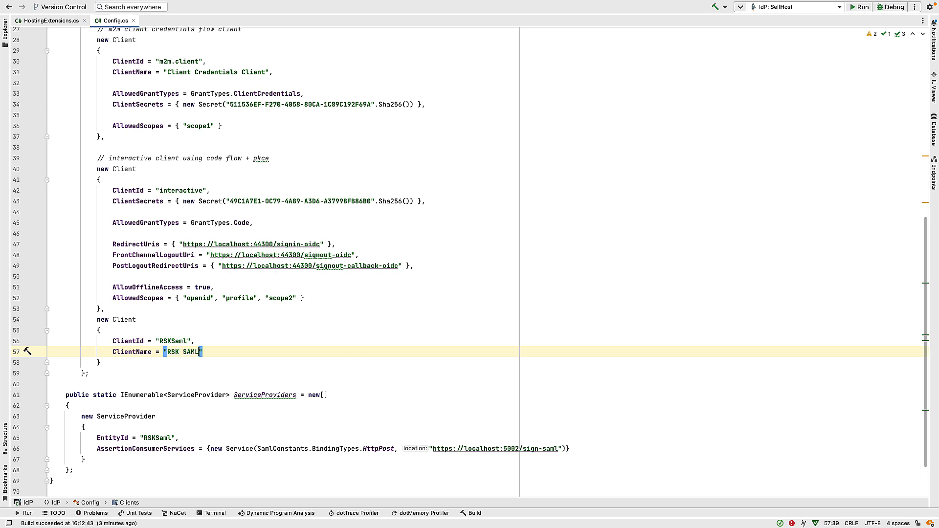
text(E)
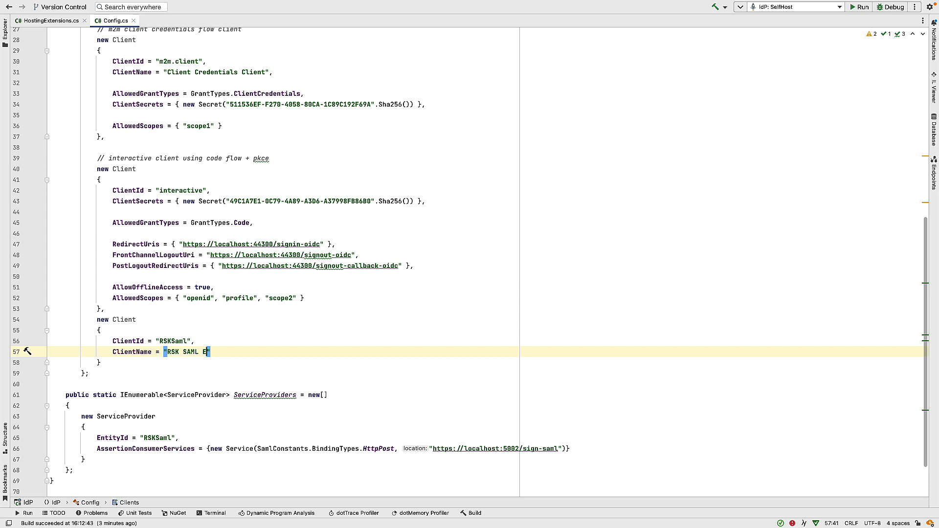
text(xample",\nP)
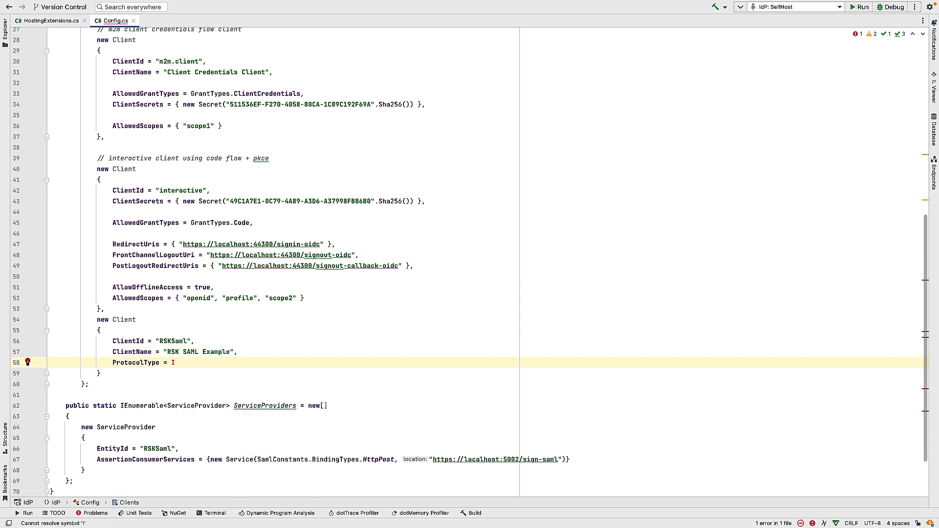
Set its ProtocolType to Saml2p and AllowedScopes to openid and profile
text(de)
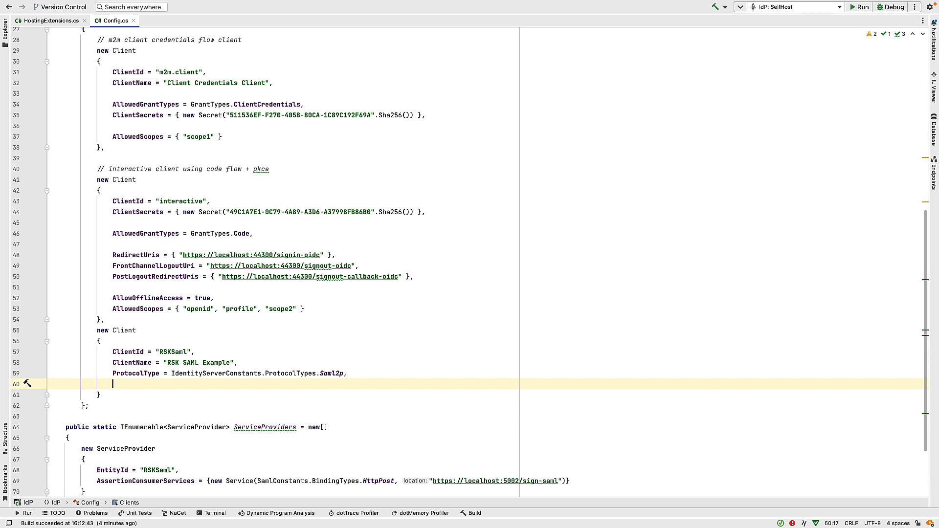
text(AllowedScopes = {"o")
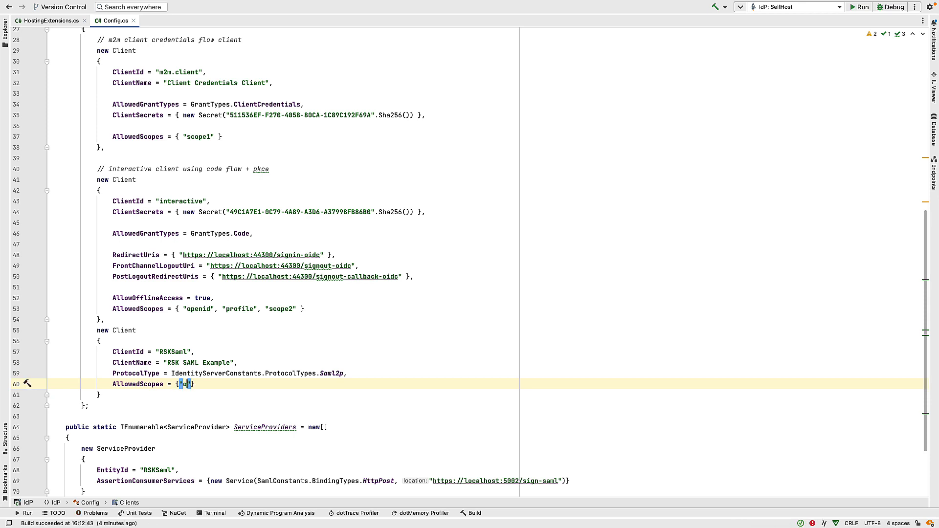
text(penid)
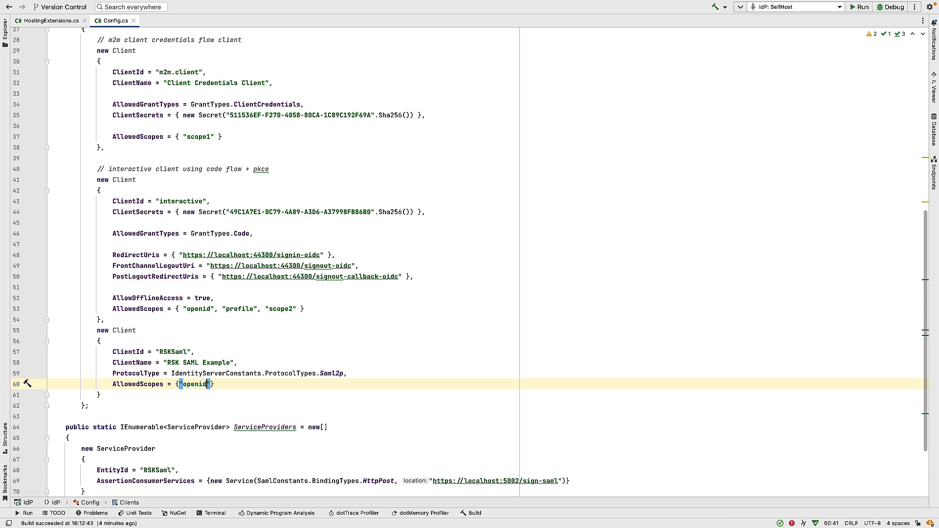
text(, "profile")
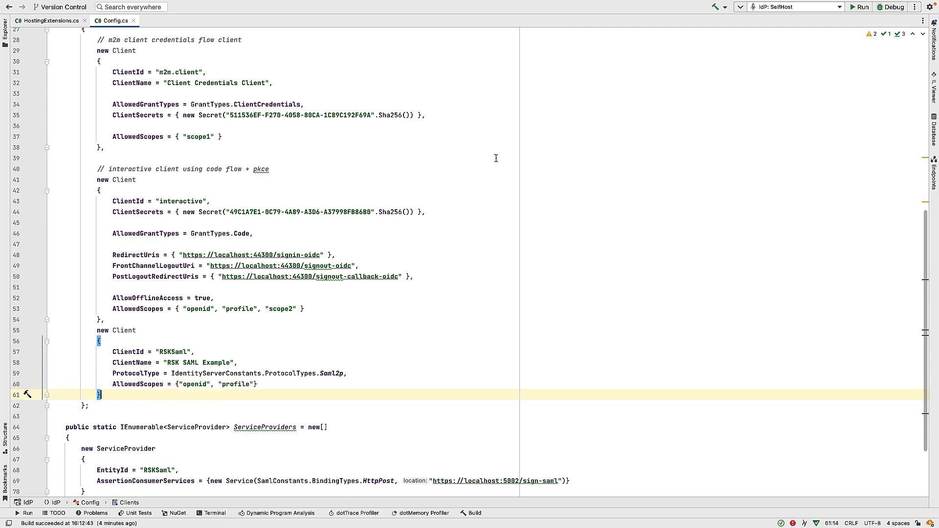
Call app.UseIdentityServerSamlPlugin() right after app.UseAuthorization() in ConfigurePipeline
click(46, 20)
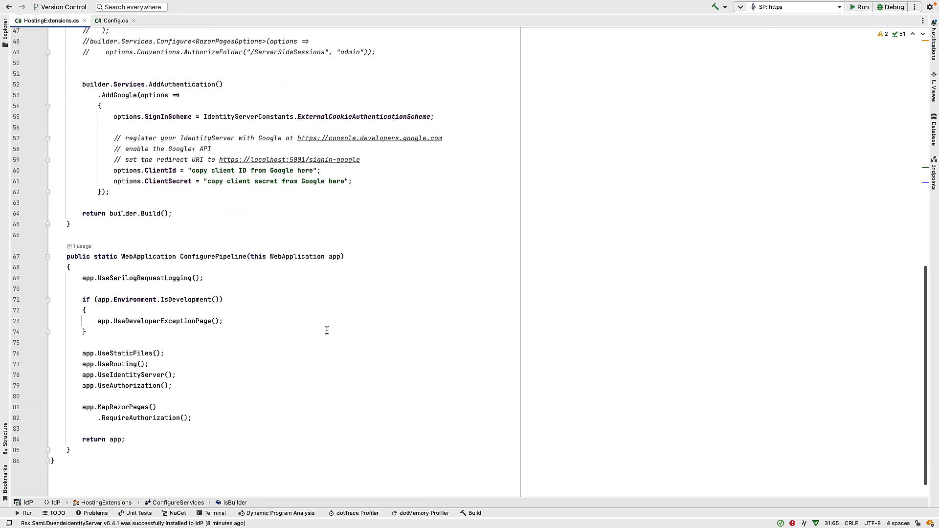
mouse_move(224, 383)
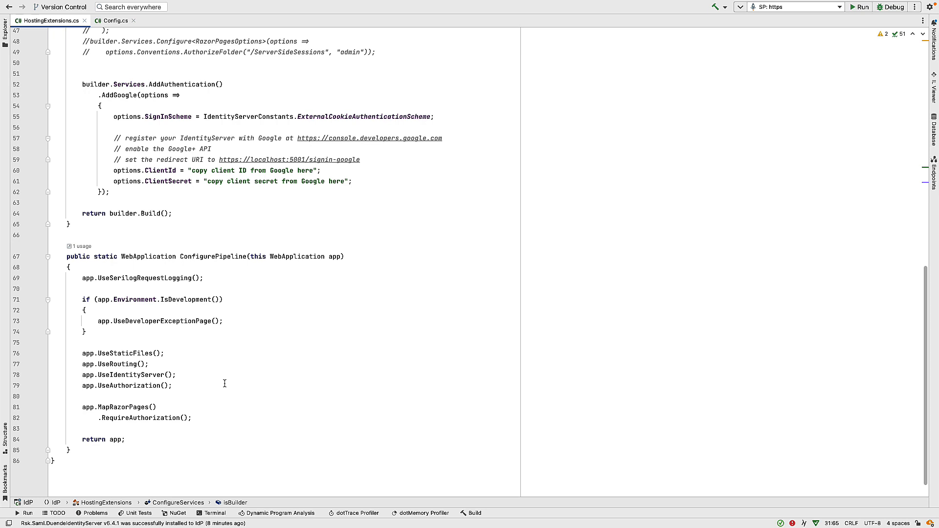
click(170, 386)
text(app.UseIdentityServerSamlPlugin()
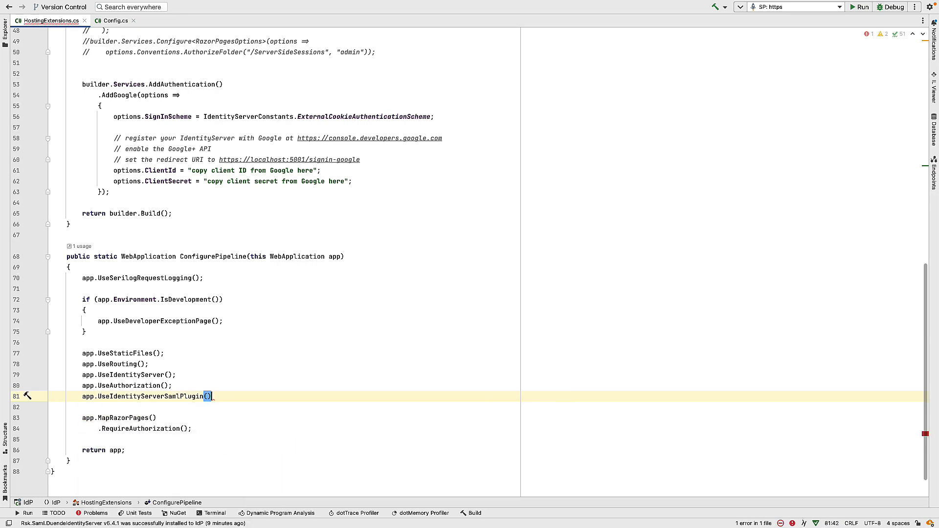
text(;)
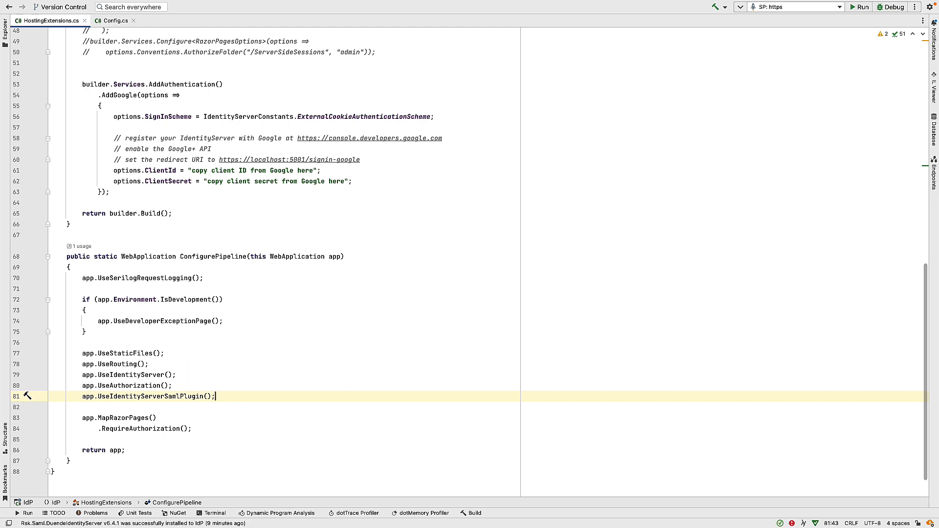
mouse_move(317, 191)
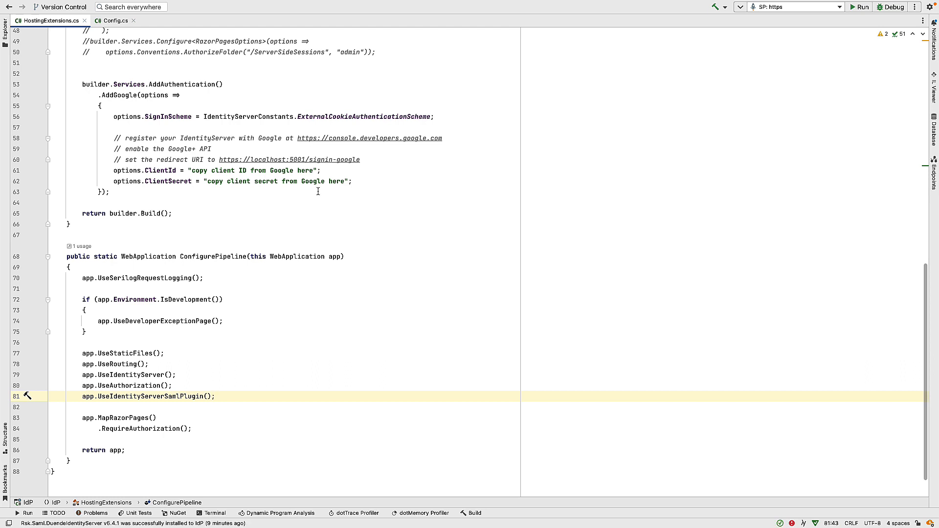
scroll(up, 3)
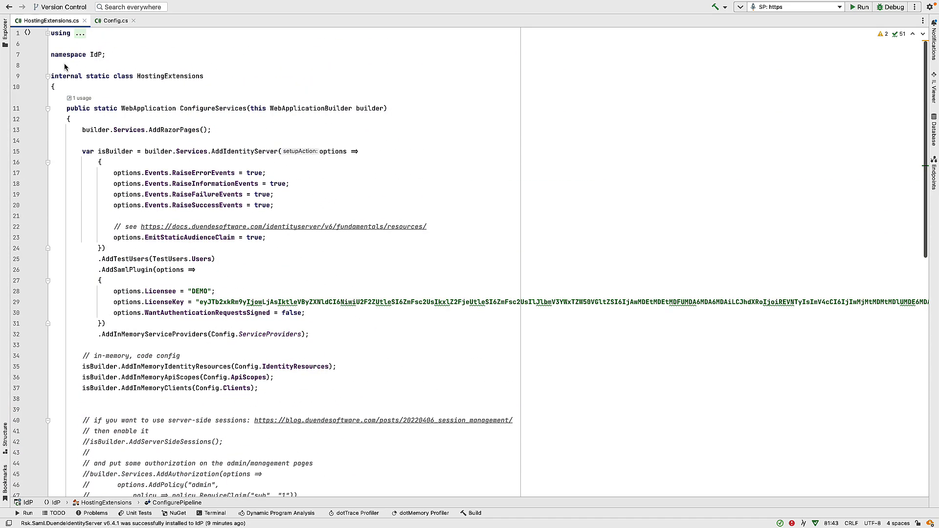
Review launchSettings.json, then start the SP: https configuration alongside the running IdP
click(6, 29)
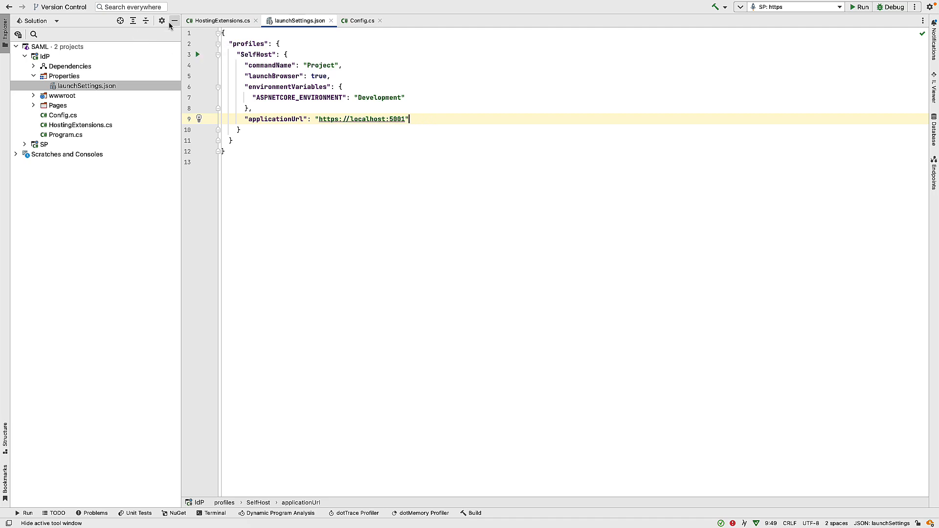
click(361, 21)
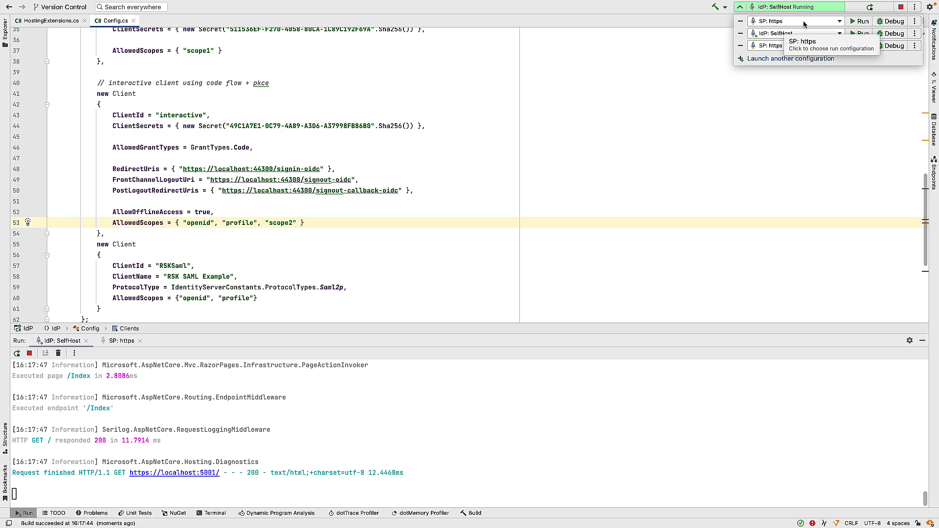
click(861, 20)
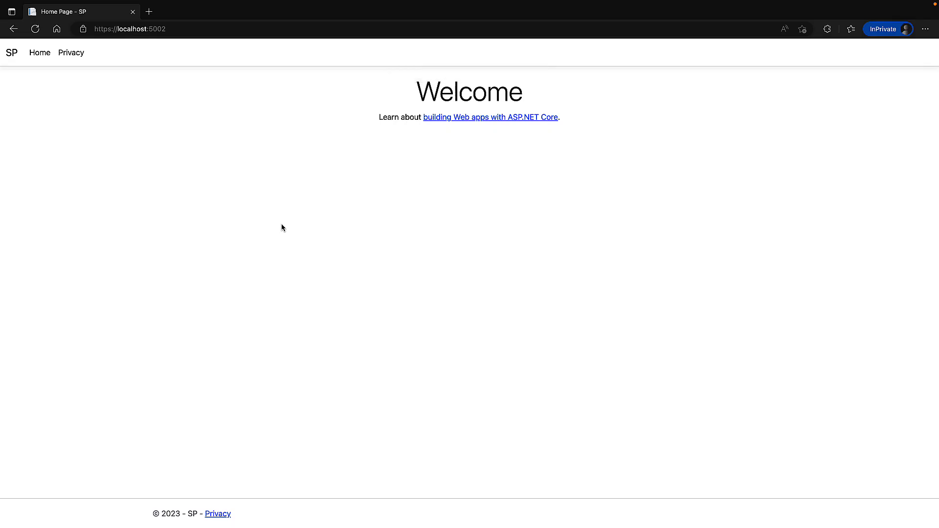
mouse_move(268, 105)
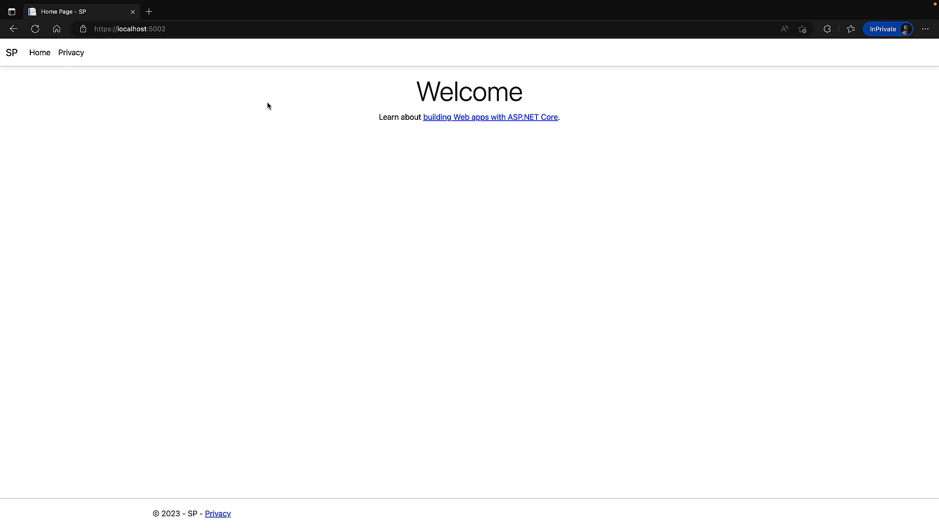
Change the SP page address at localhost:5002 to home/details
click(132, 28)
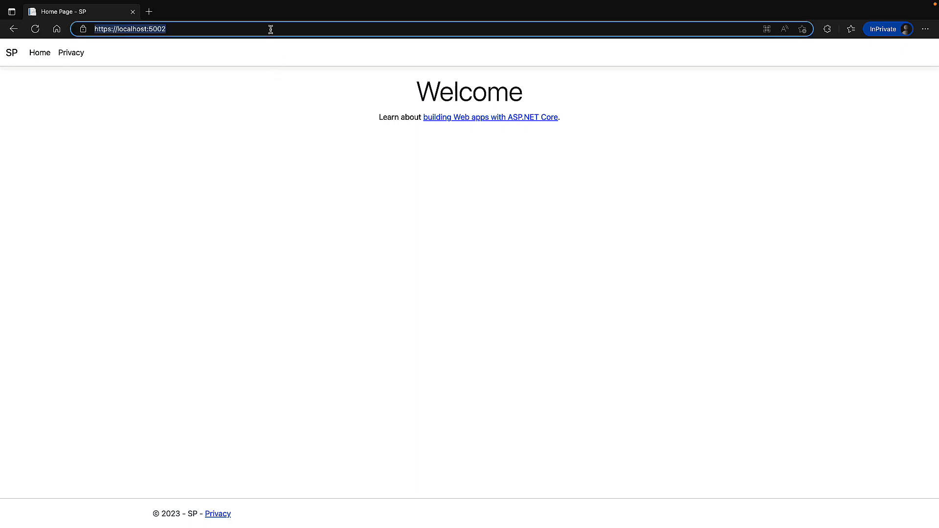
text(home/details)
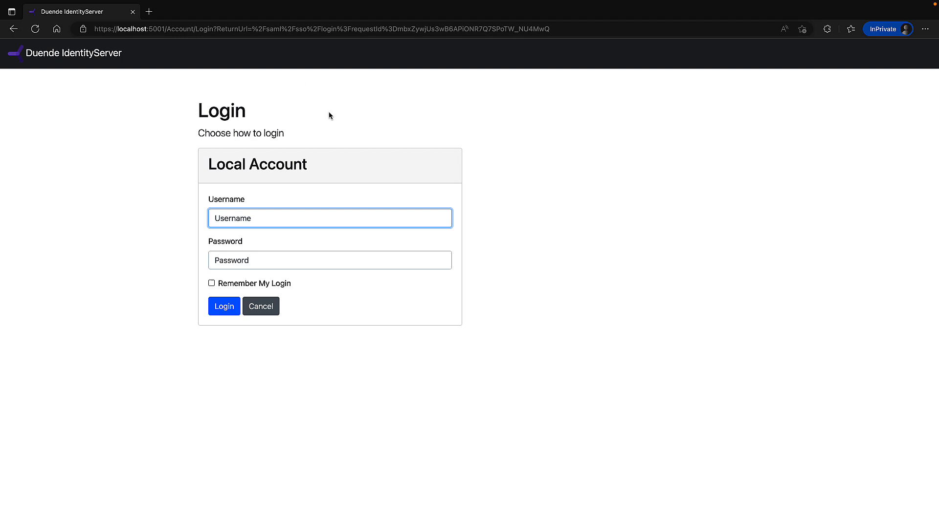
mouse_move(359, 107)
text(alice)
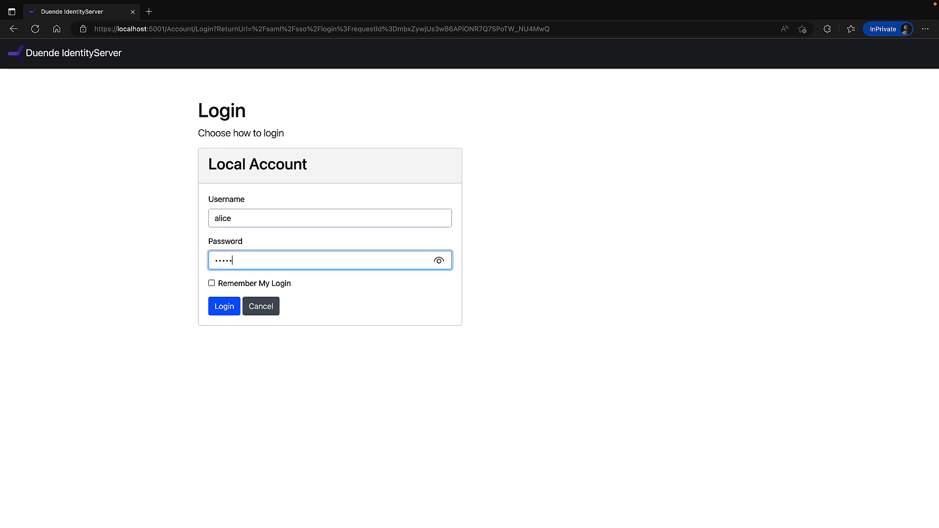
mouse_move(224, 306)
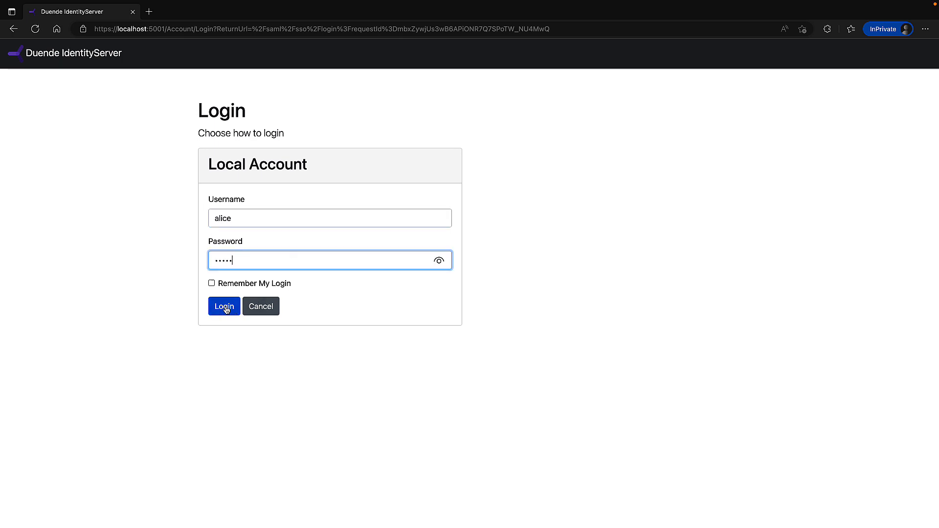
Log in as the test user on the Duende IdentityServer page at localhost:5001
click(224, 306)
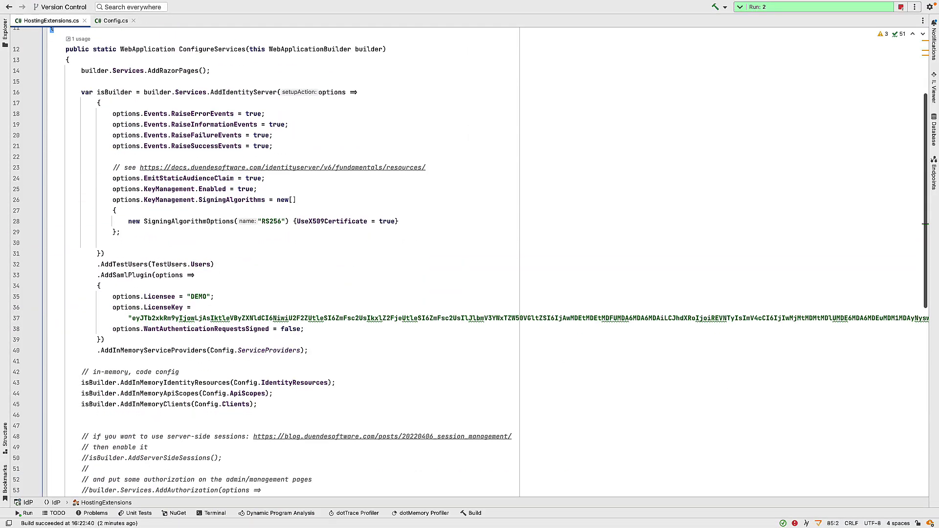
mouse_move(412, 366)
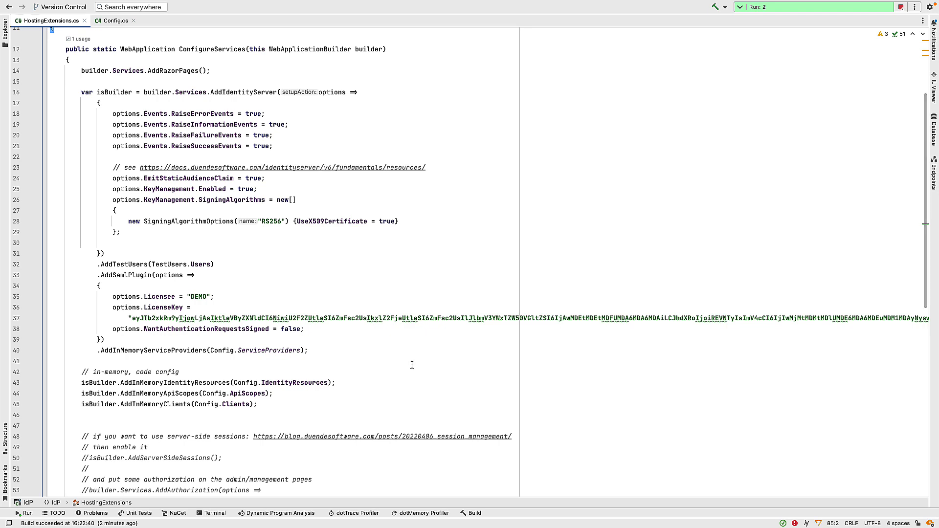
mouse_move(360, 350)
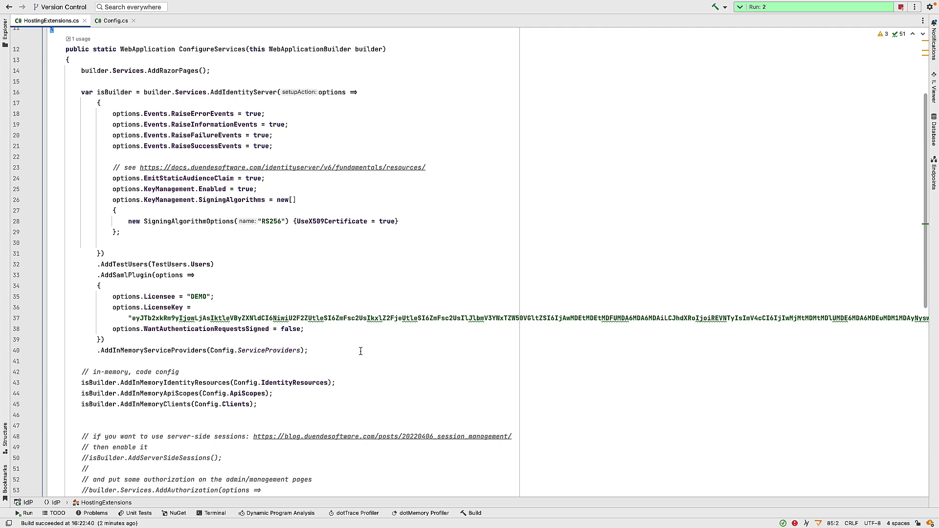
scroll(down, 3)
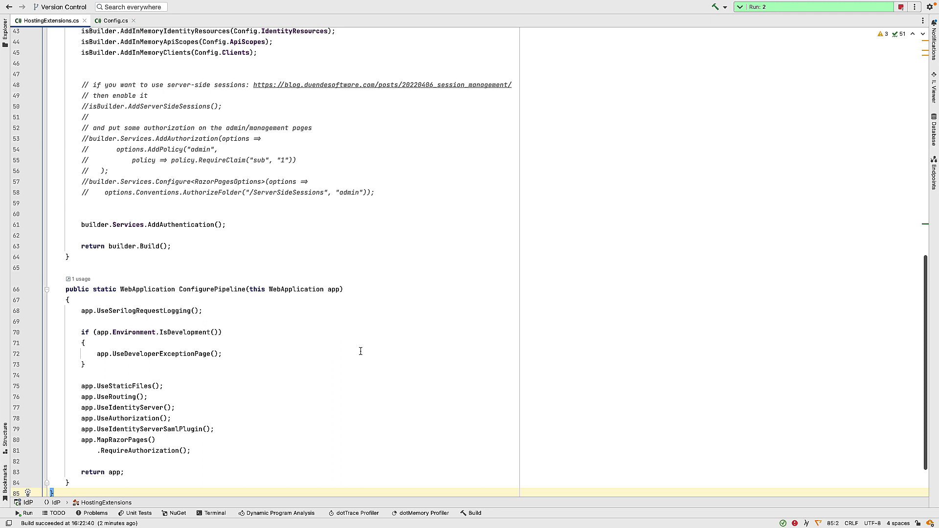
scroll(down, 3)
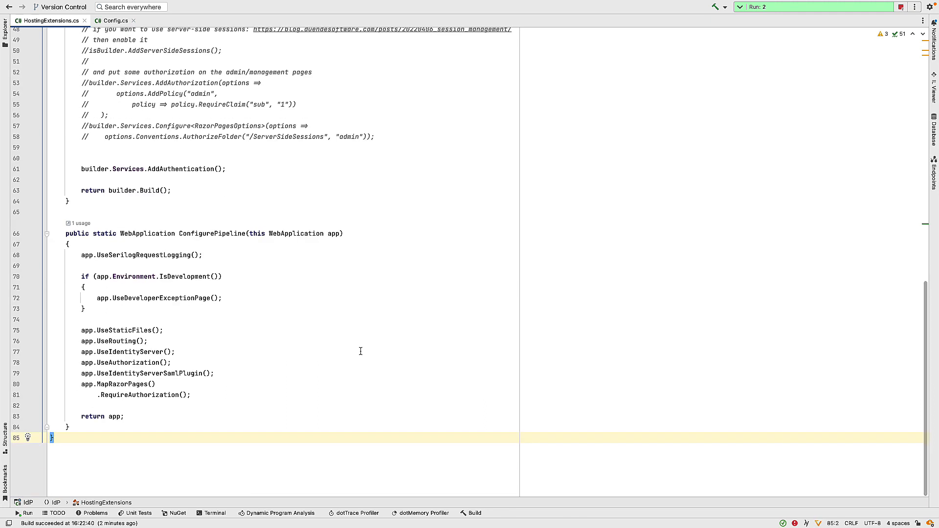